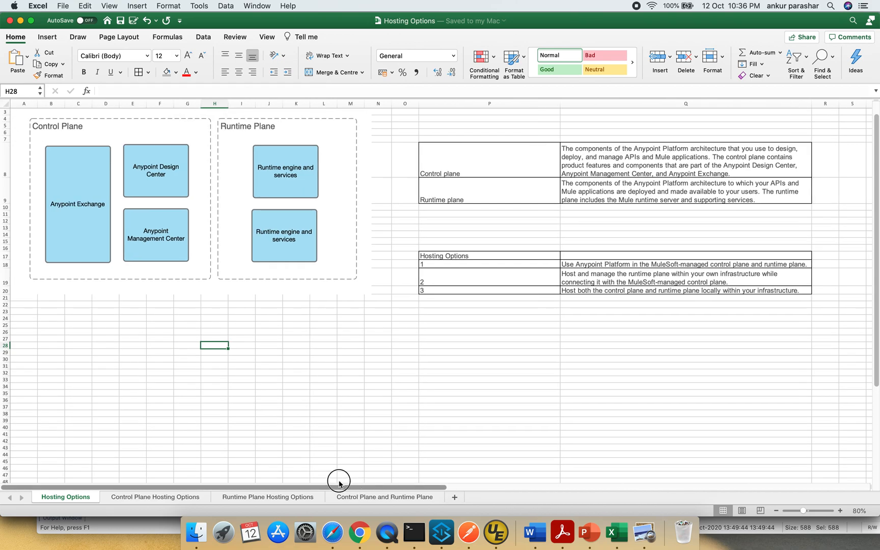
Switch from the hosting diagram to the Control Plane Hosting Options sheet
scroll("up", 3)
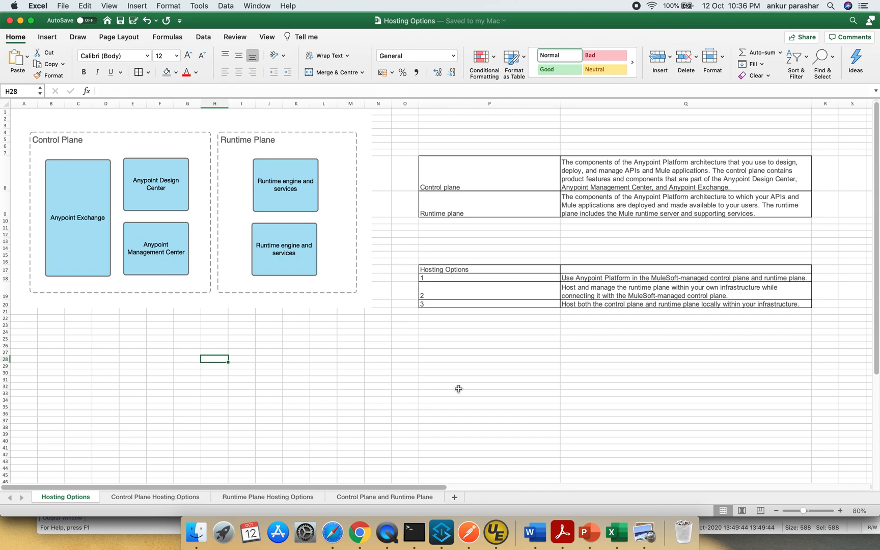
mouse_move(336, 200)
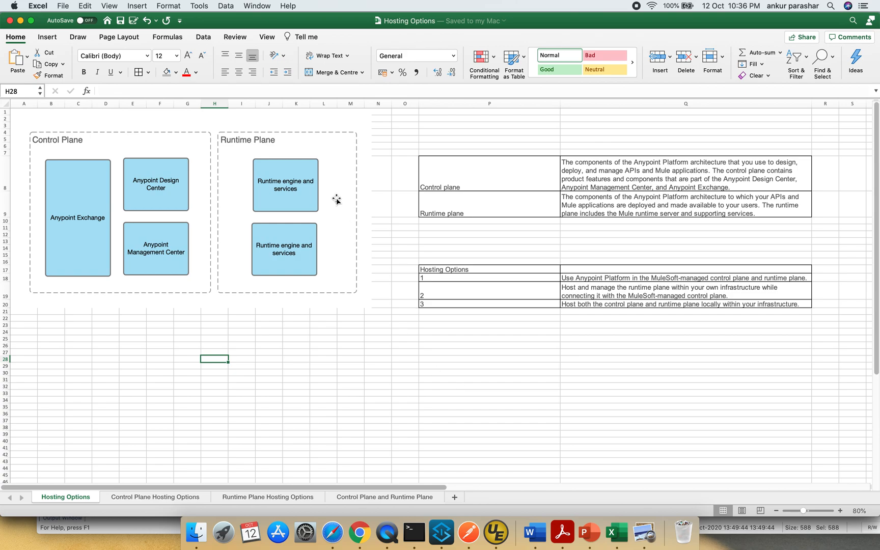
mouse_move(287, 189)
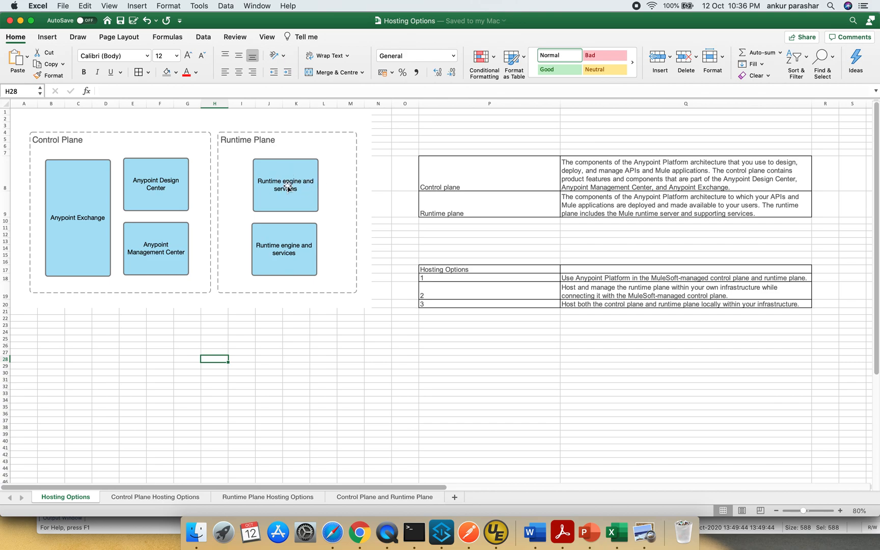
mouse_move(266, 250)
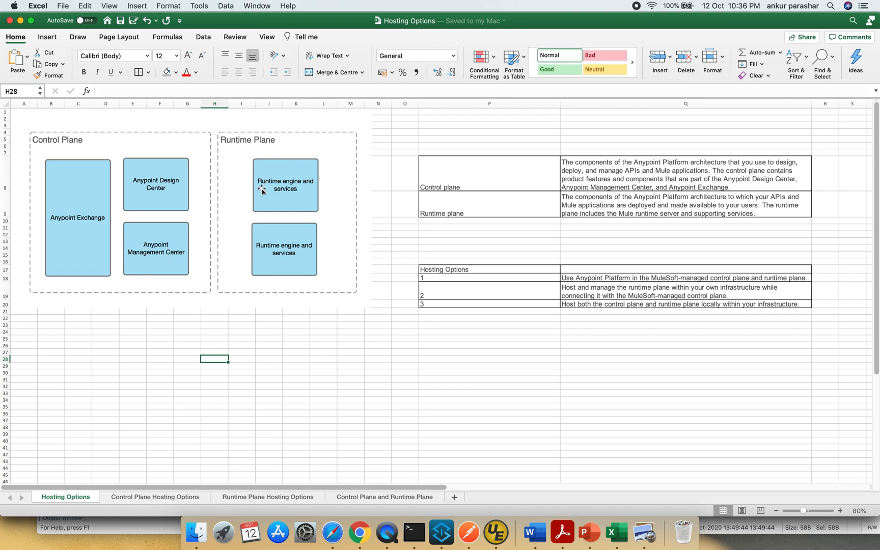
mouse_move(76, 171)
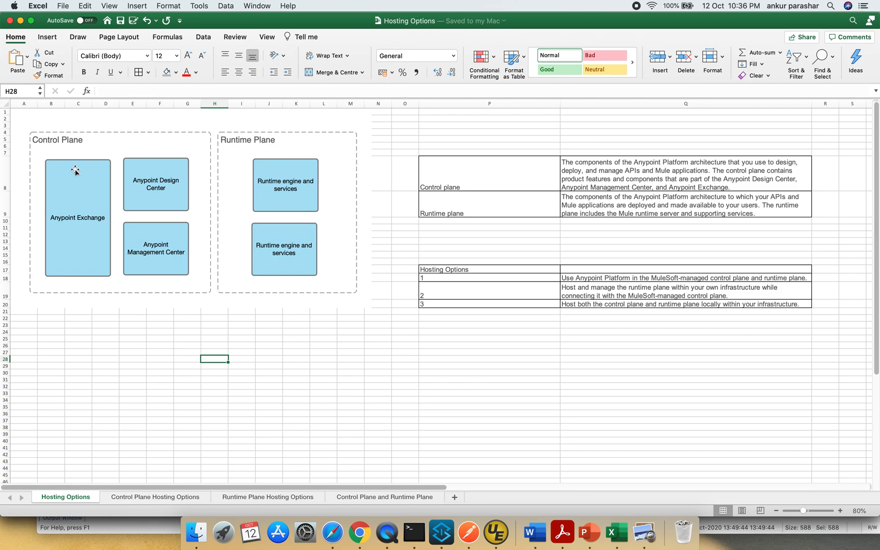
mouse_move(75, 147)
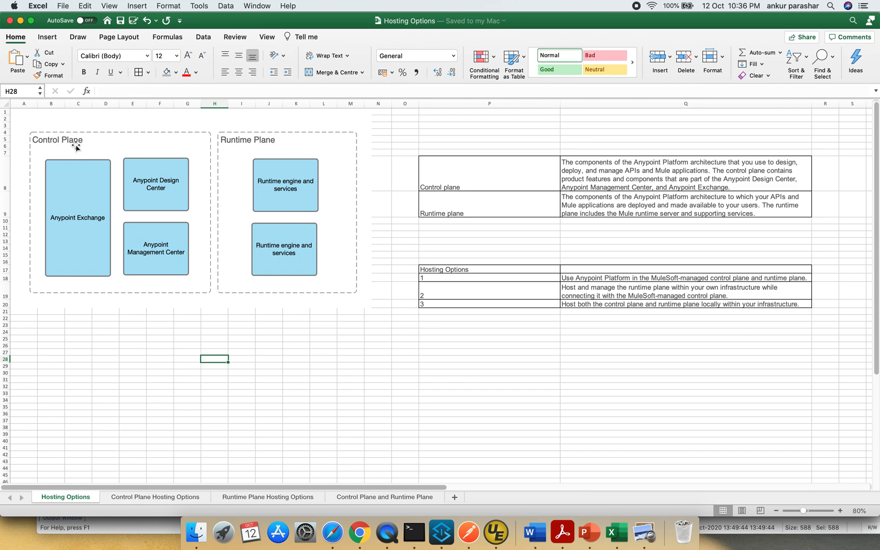
mouse_move(131, 279)
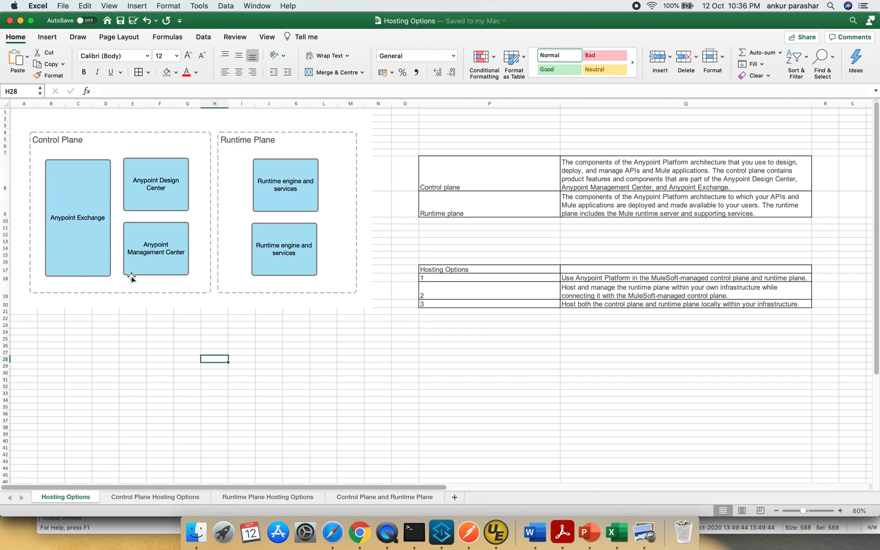
mouse_move(139, 261)
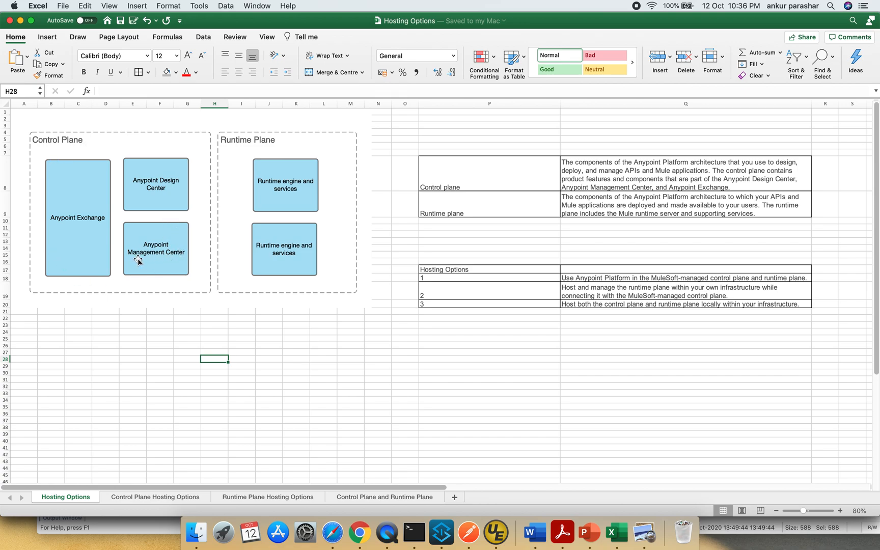
mouse_move(168, 219)
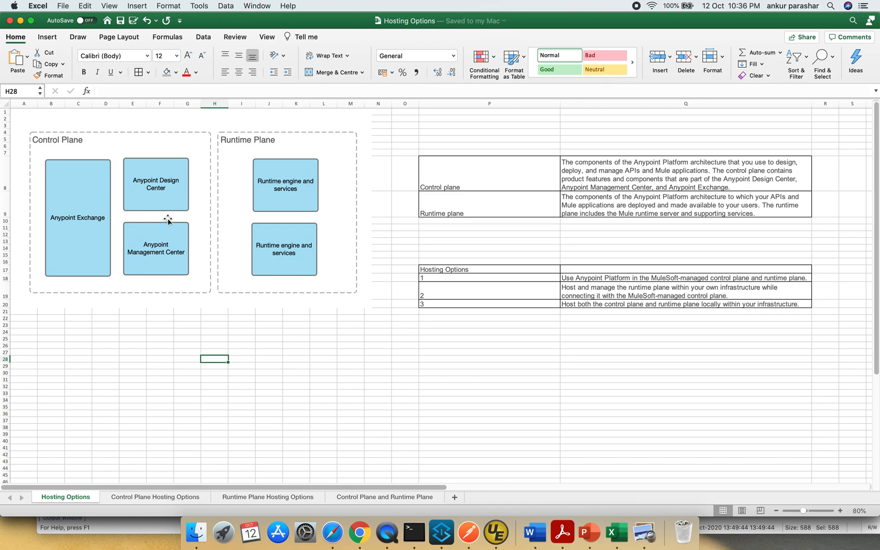
mouse_move(175, 195)
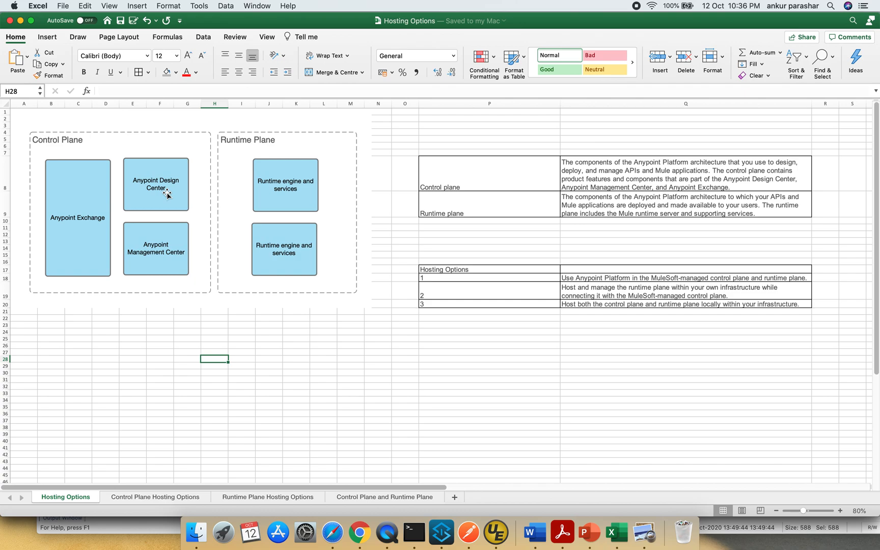
mouse_move(86, 237)
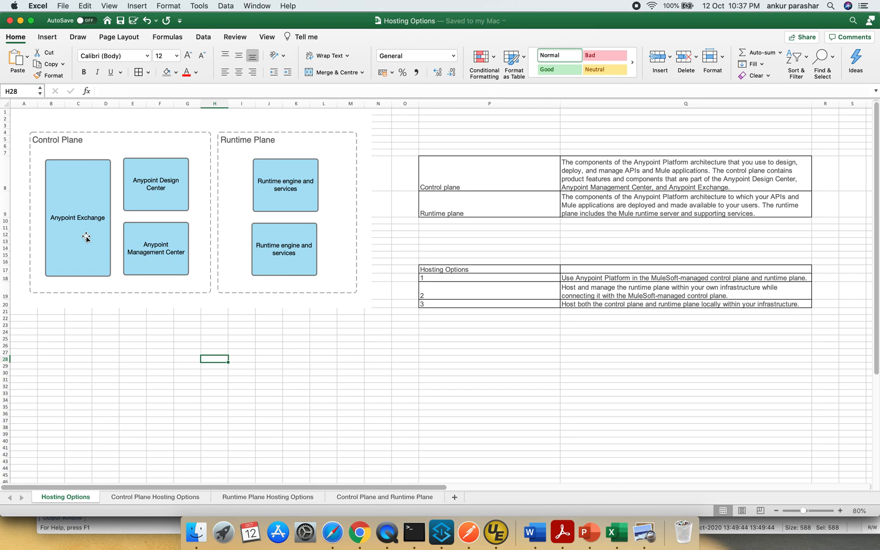
mouse_move(125, 213)
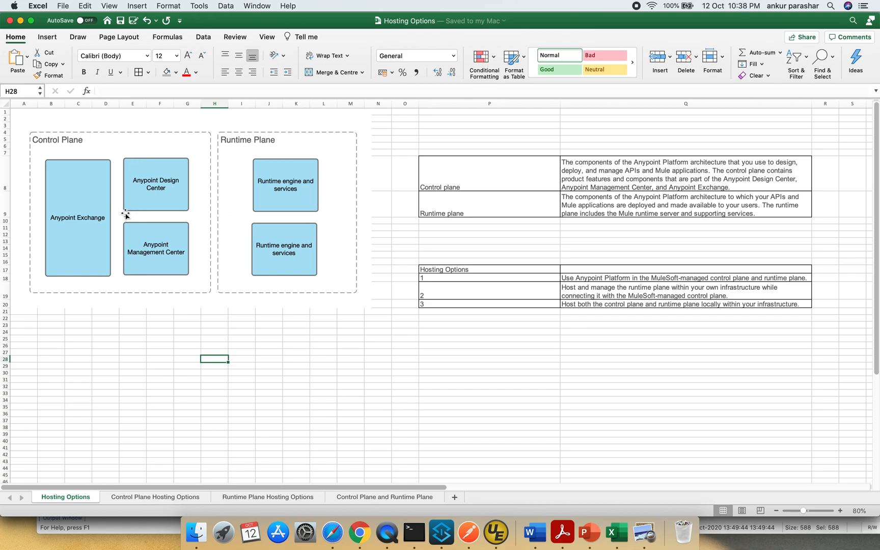
mouse_move(271, 212)
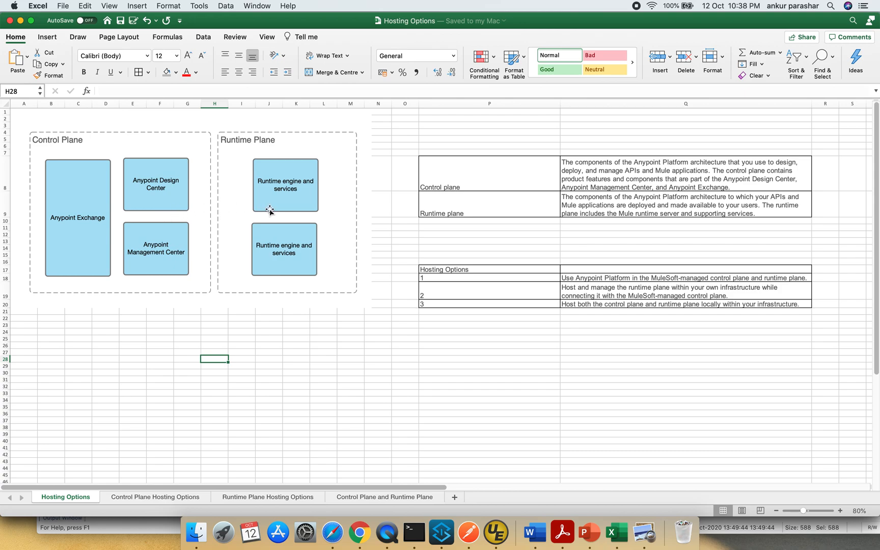
mouse_move(242, 256)
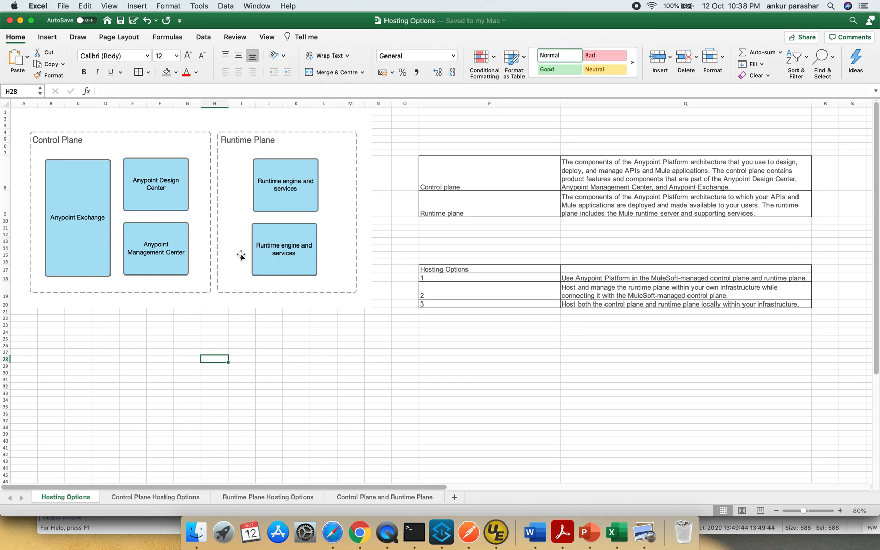
mouse_move(275, 315)
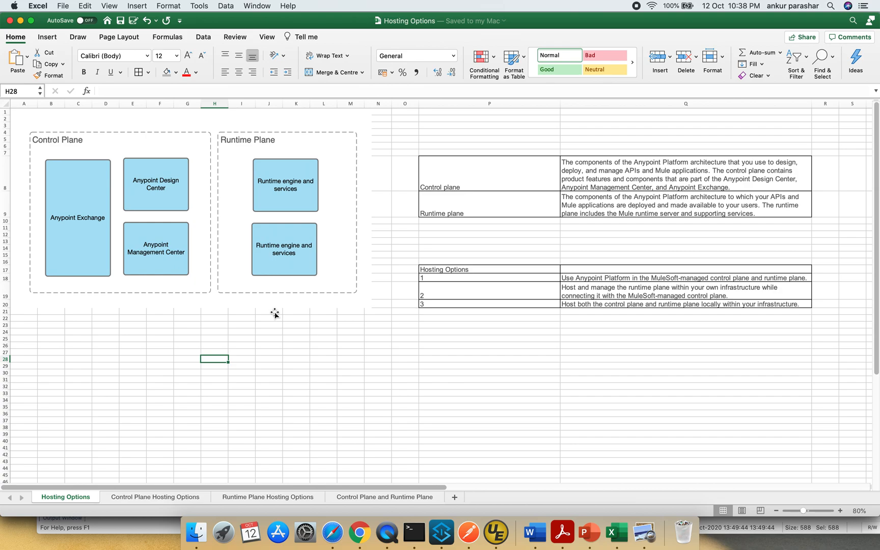
mouse_move(244, 124)
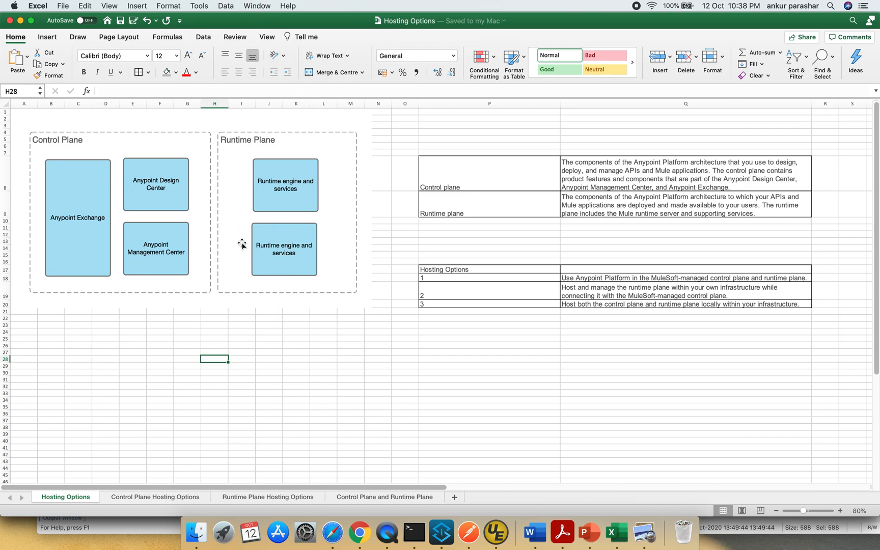
mouse_move(122, 142)
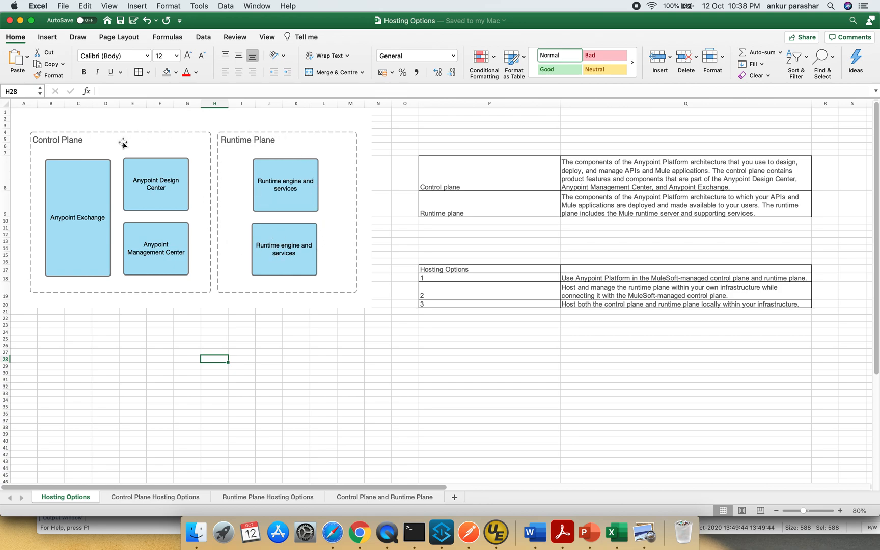
mouse_move(57, 254)
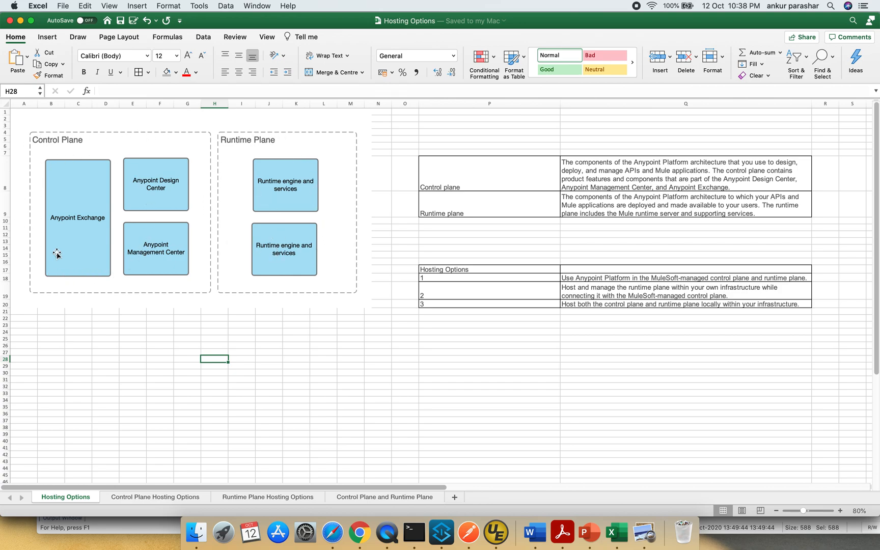
mouse_move(112, 155)
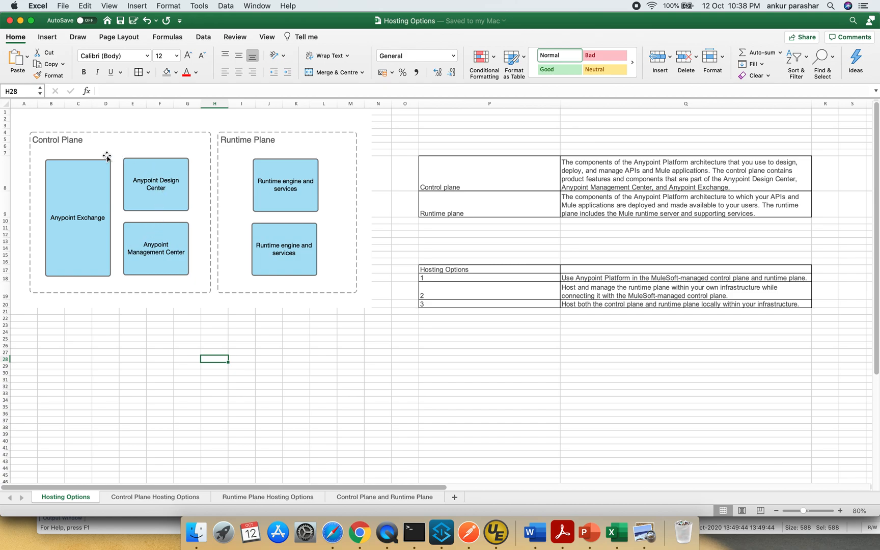
mouse_move(198, 145)
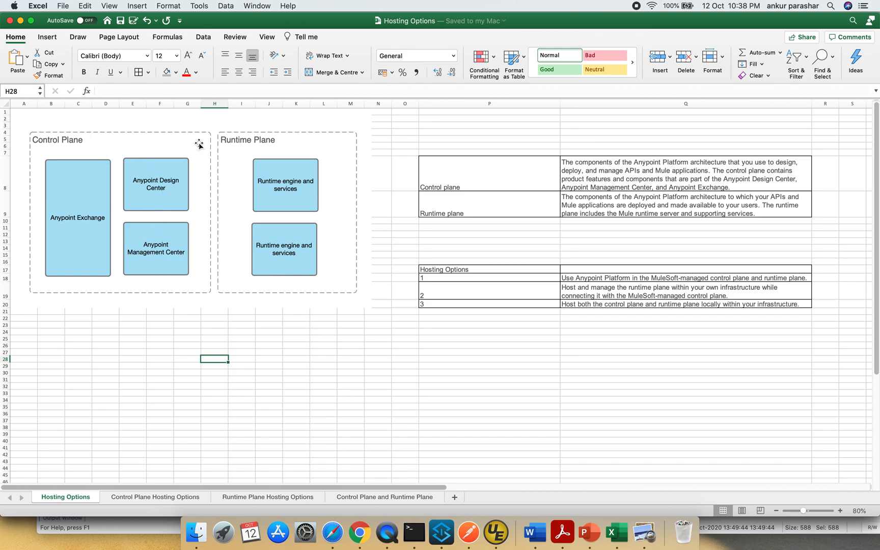
mouse_move(306, 126)
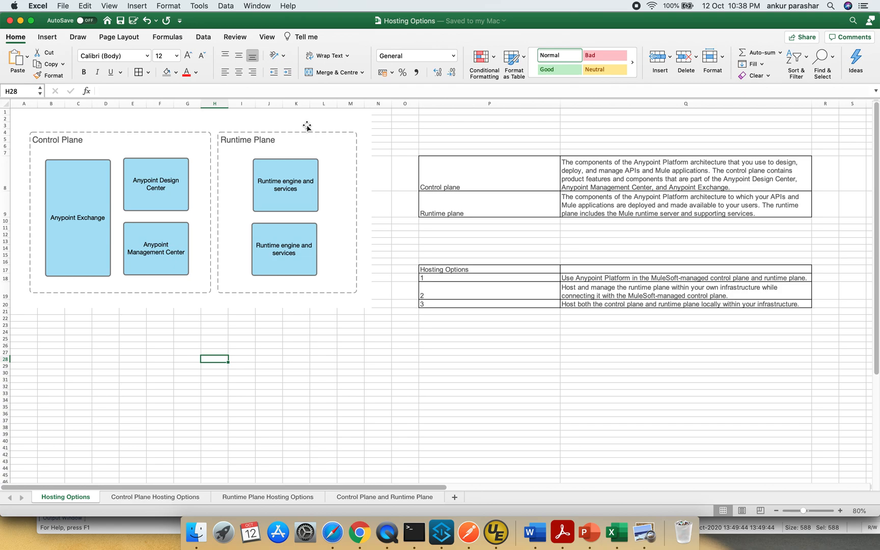
mouse_move(177, 156)
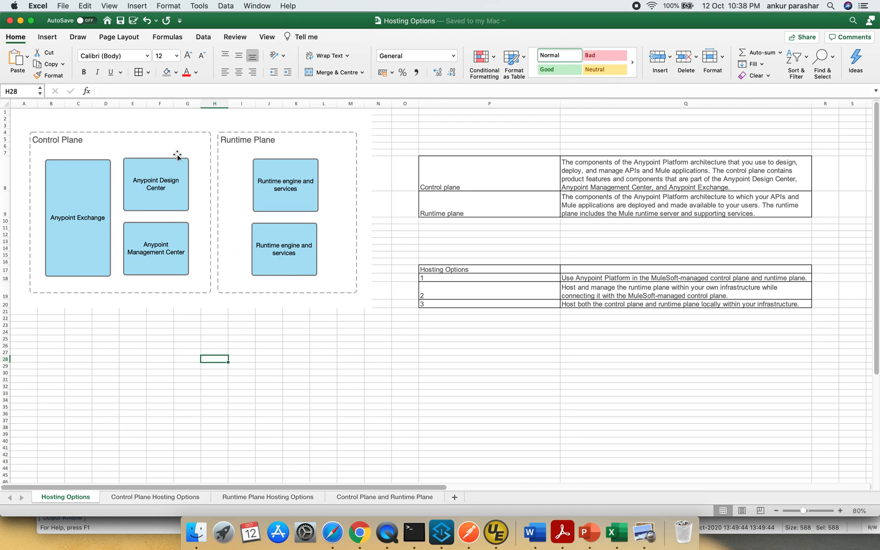
mouse_move(181, 130)
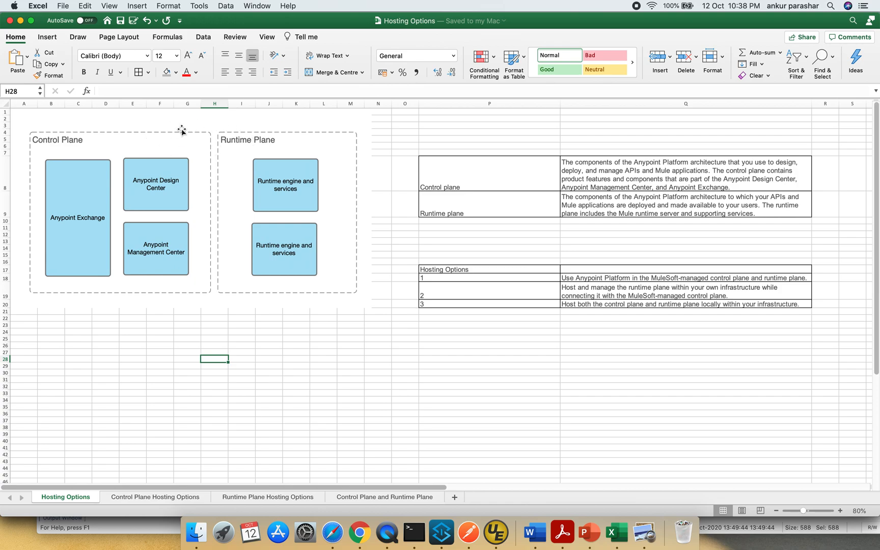
mouse_move(184, 159)
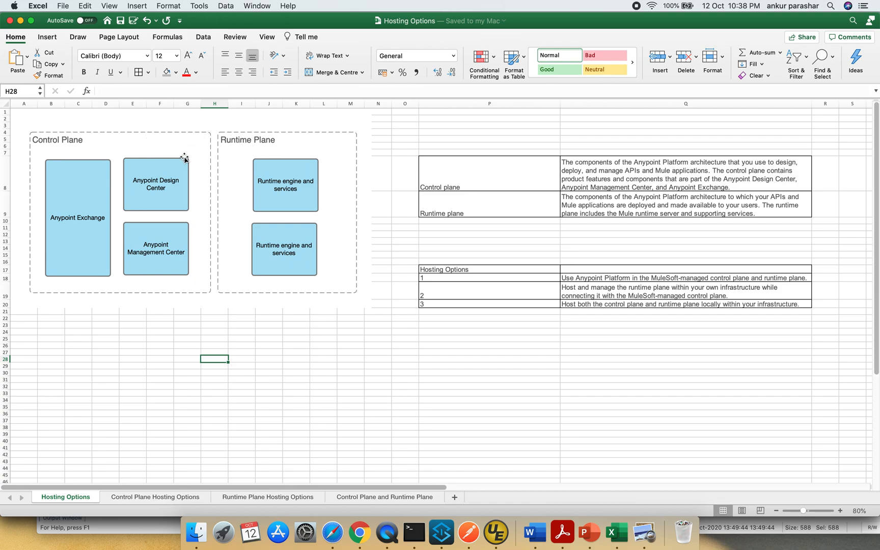
mouse_move(235, 151)
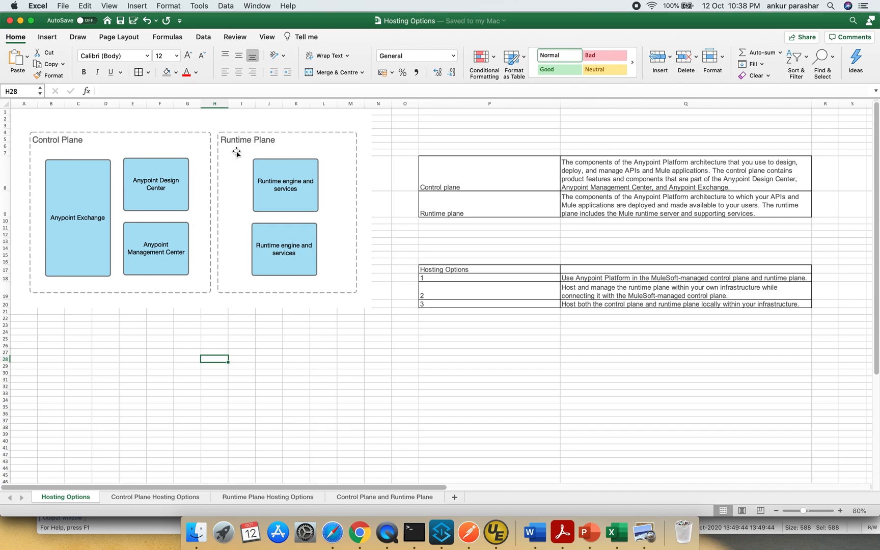
mouse_move(281, 136)
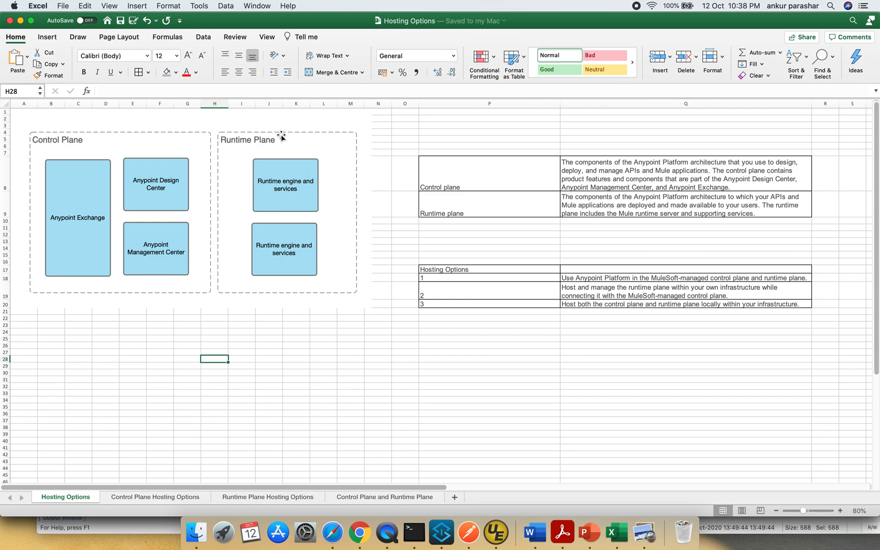
mouse_move(191, 481)
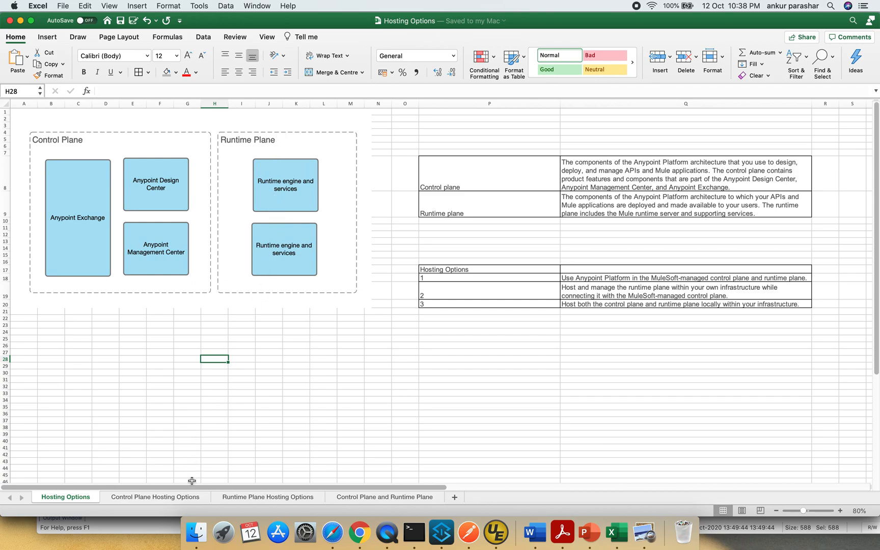
mouse_move(203, 490)
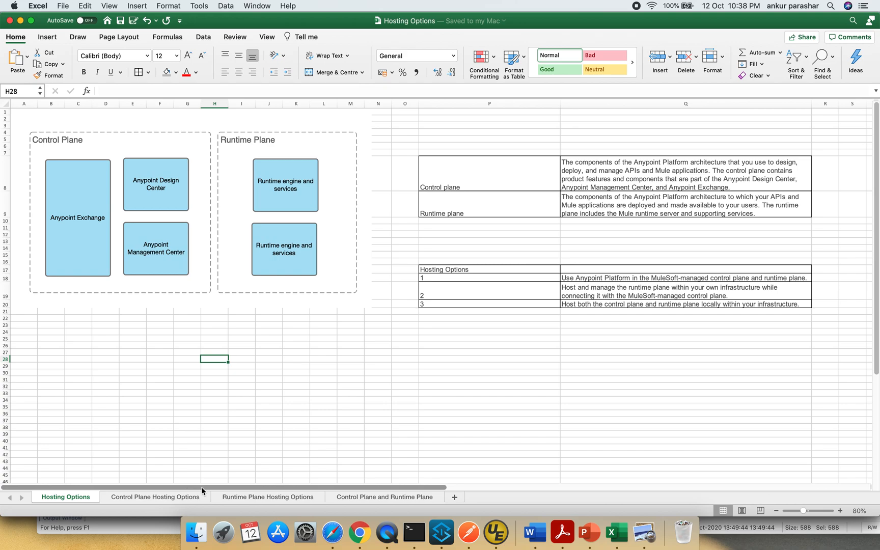
mouse_move(180, 501)
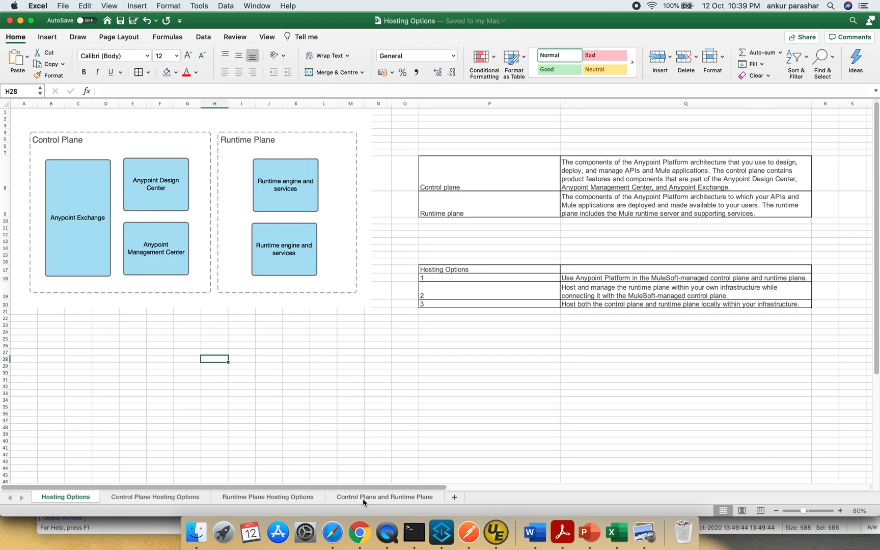
left_click(155, 497)
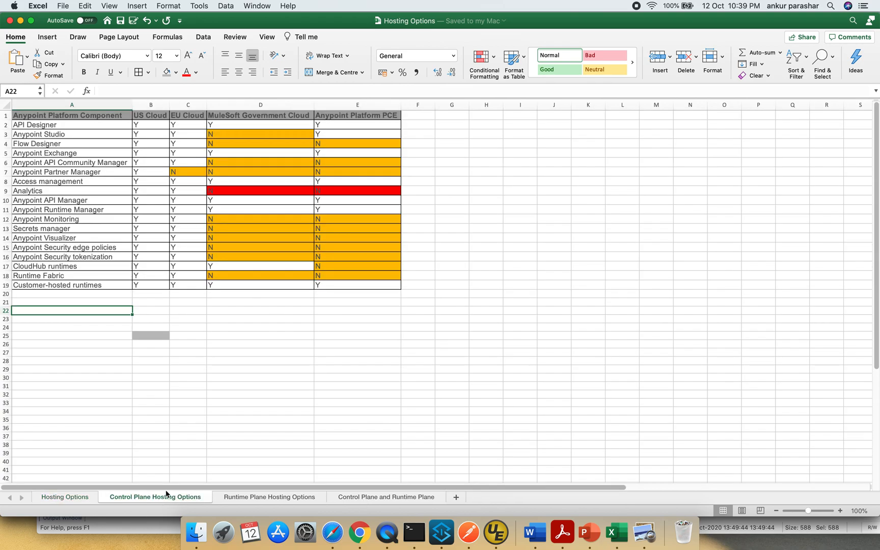
mouse_move(333, 417)
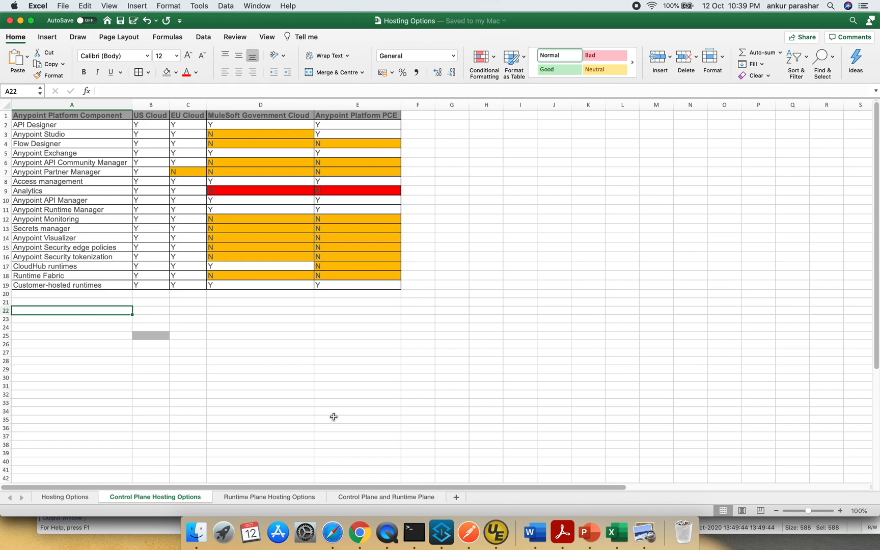
mouse_move(274, 258)
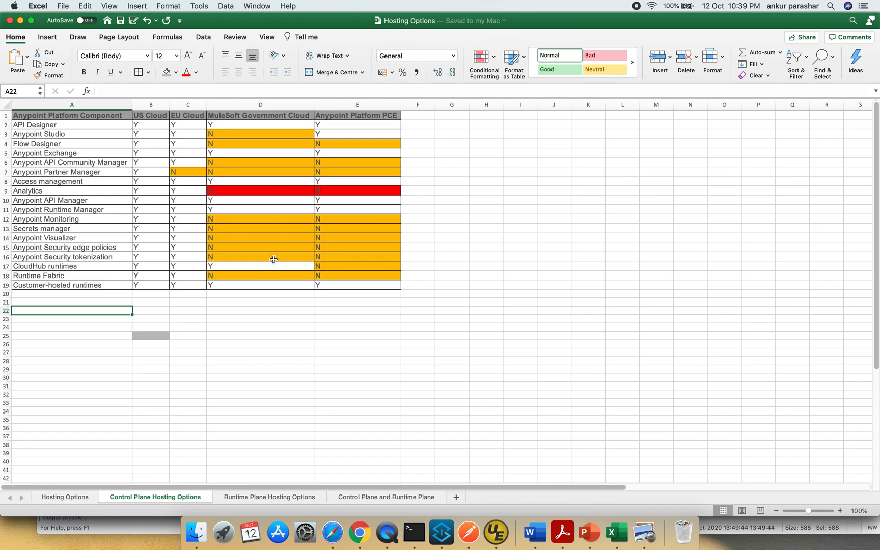
mouse_move(69, 124)
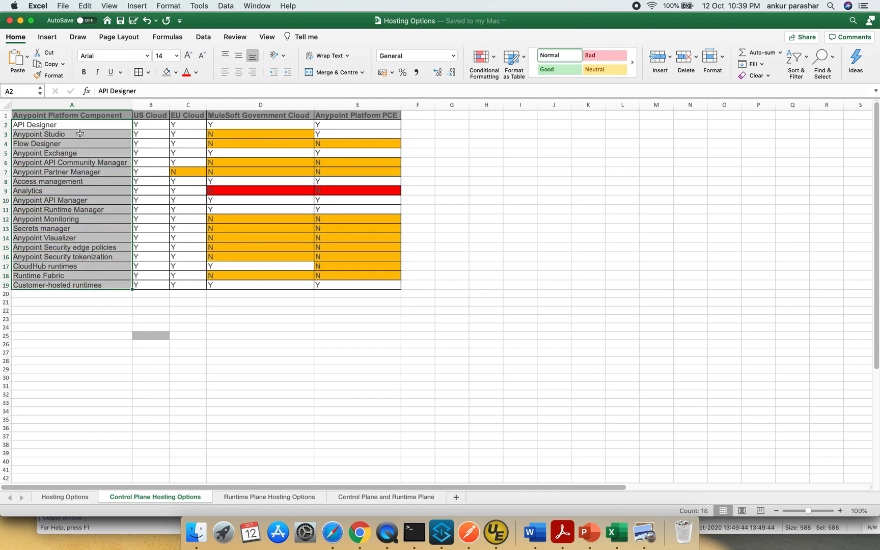
mouse_move(79, 144)
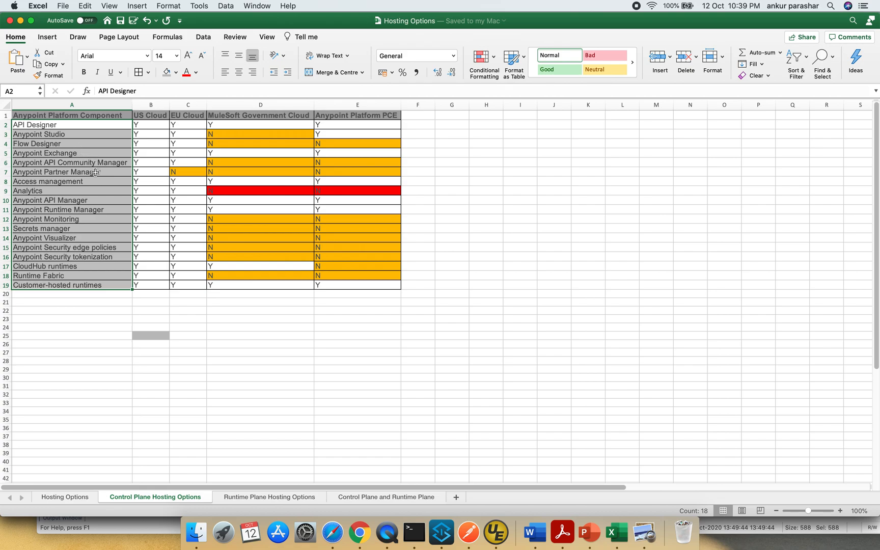
mouse_move(92, 185)
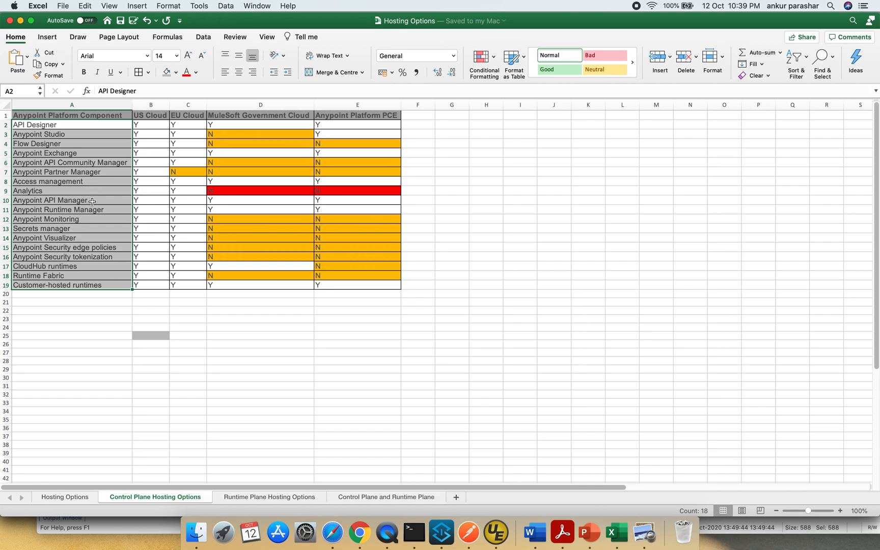
mouse_move(92, 218)
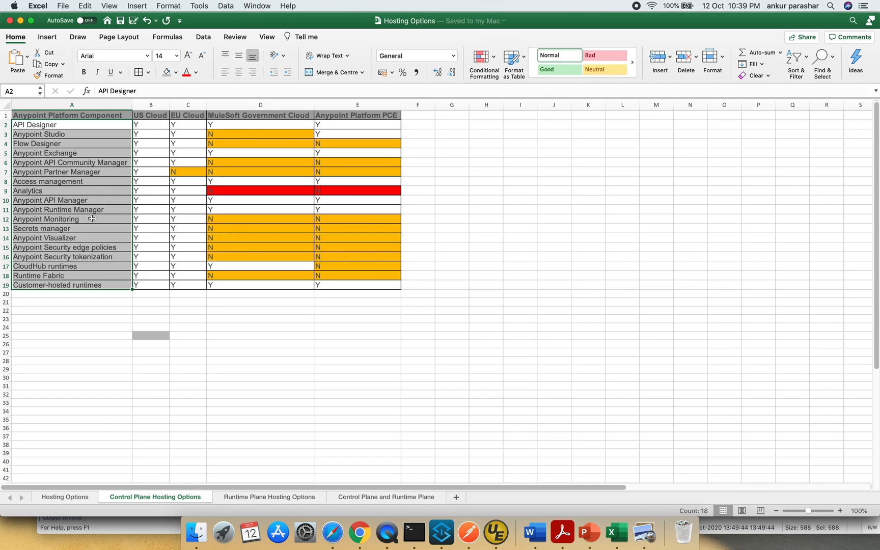
mouse_move(85, 238)
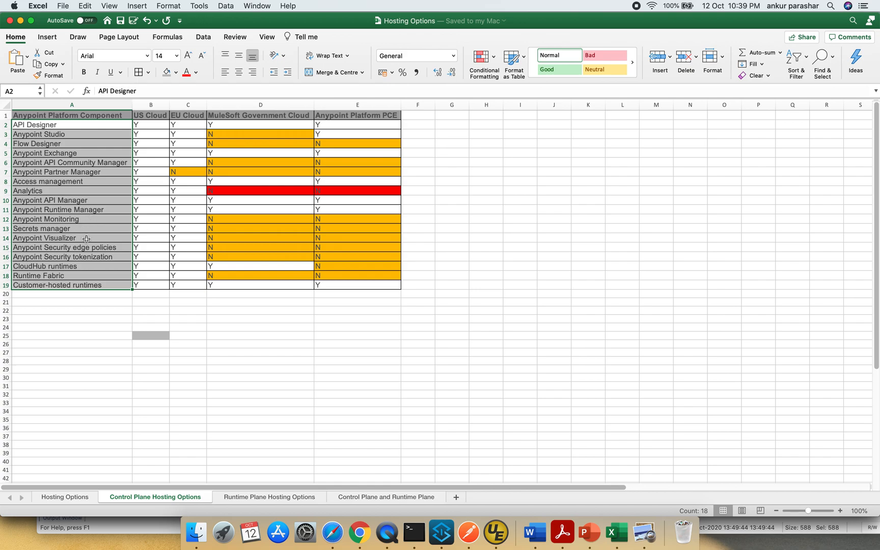
mouse_move(111, 253)
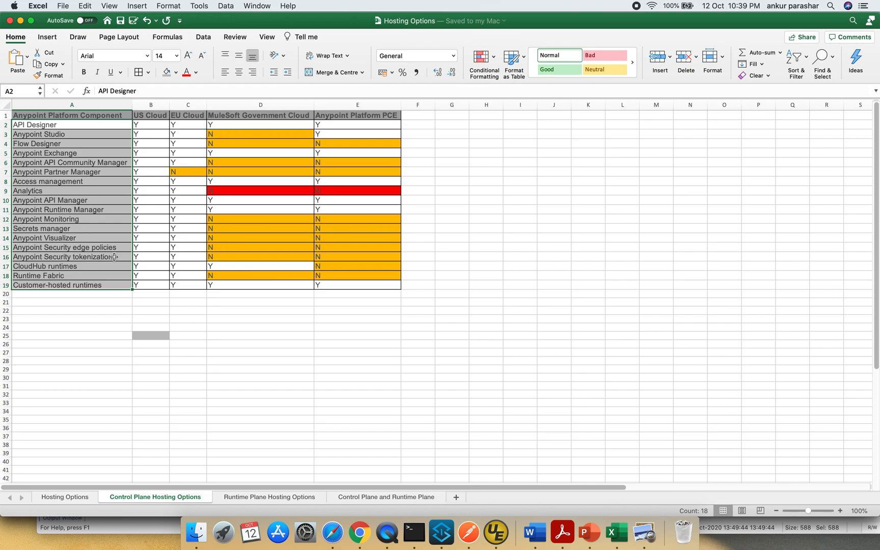
mouse_move(94, 268)
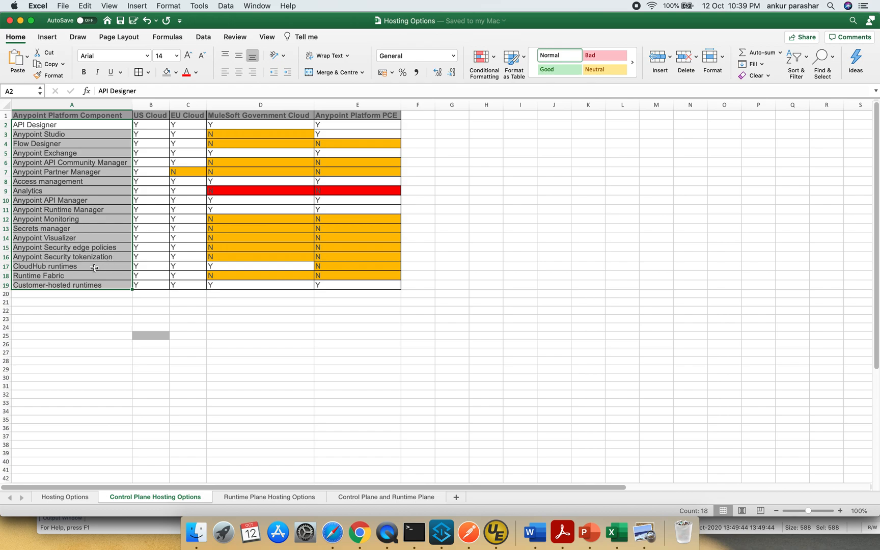
mouse_move(103, 287)
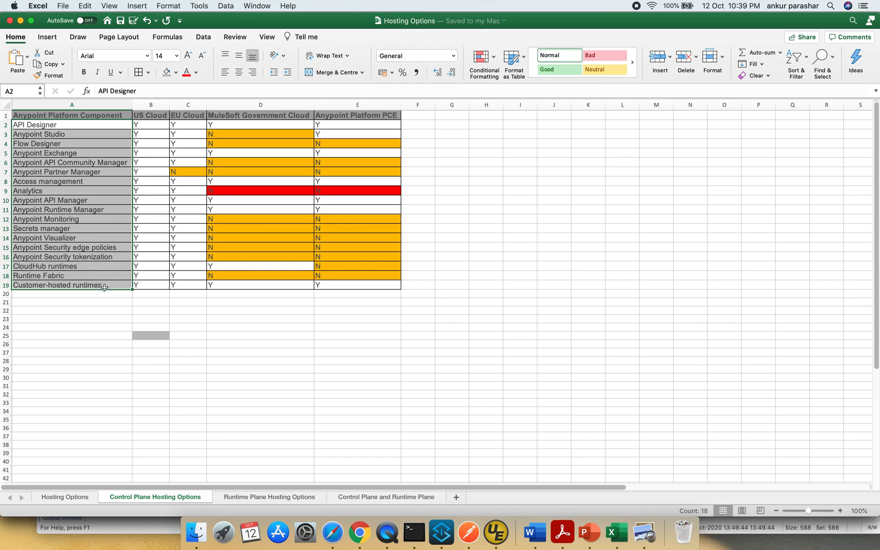
mouse_move(159, 150)
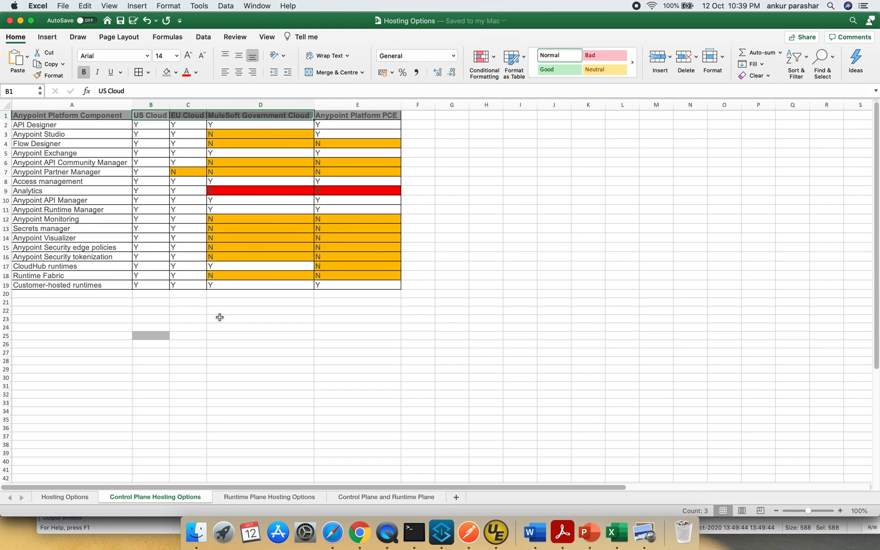
Recolor the red Analytics cells under Government Cloud and PCE as orange N entries
left_click(356, 115)
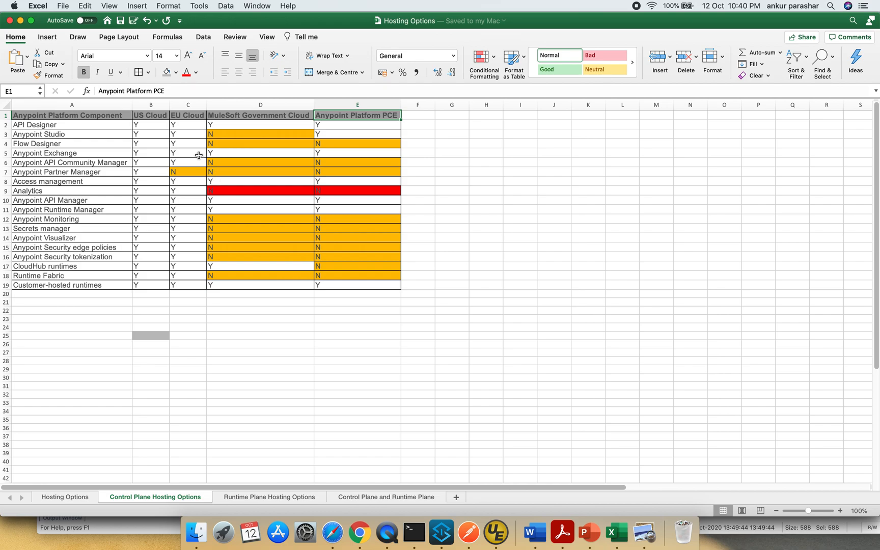
mouse_move(238, 187)
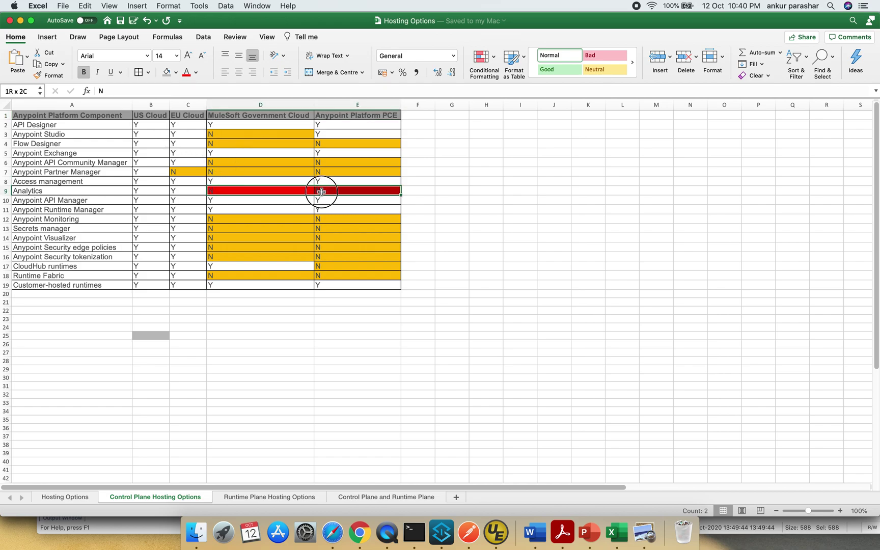
left_click(176, 72)
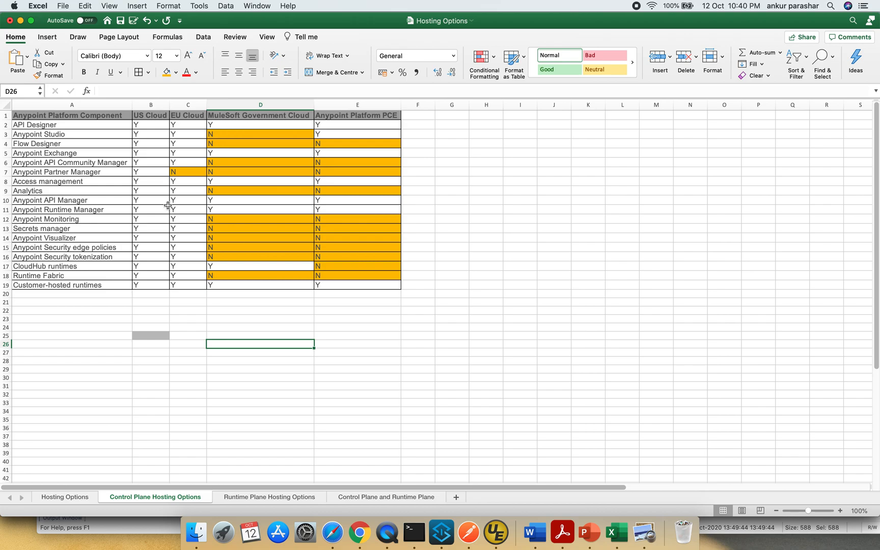
mouse_move(163, 157)
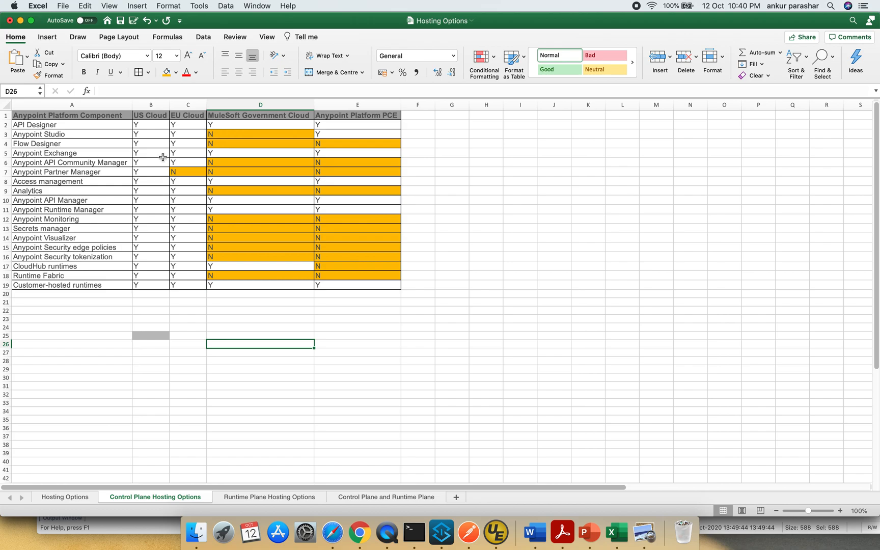
mouse_move(156, 123)
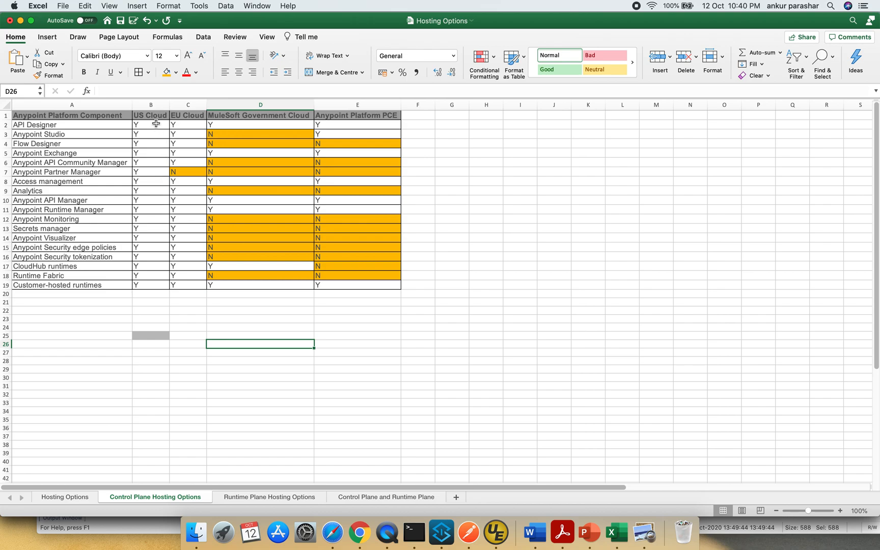
left_click(151, 124)
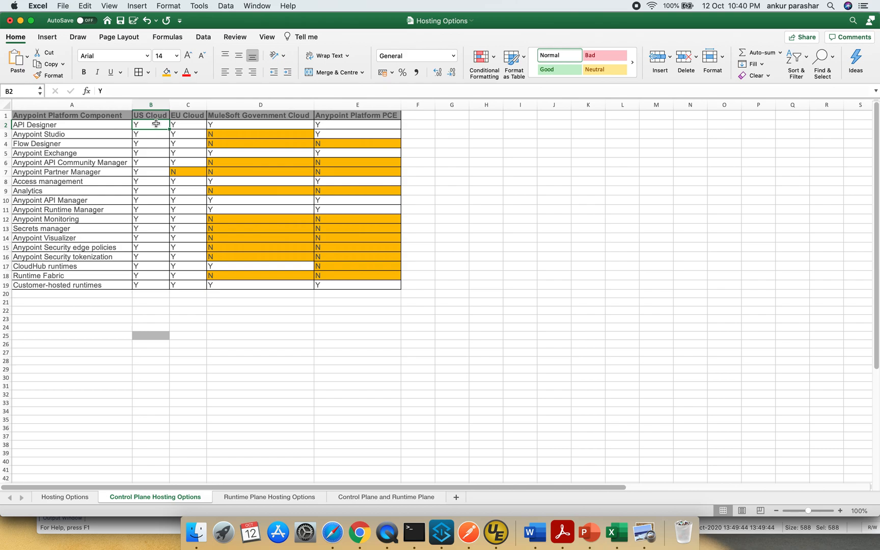
mouse_move(504, 510)
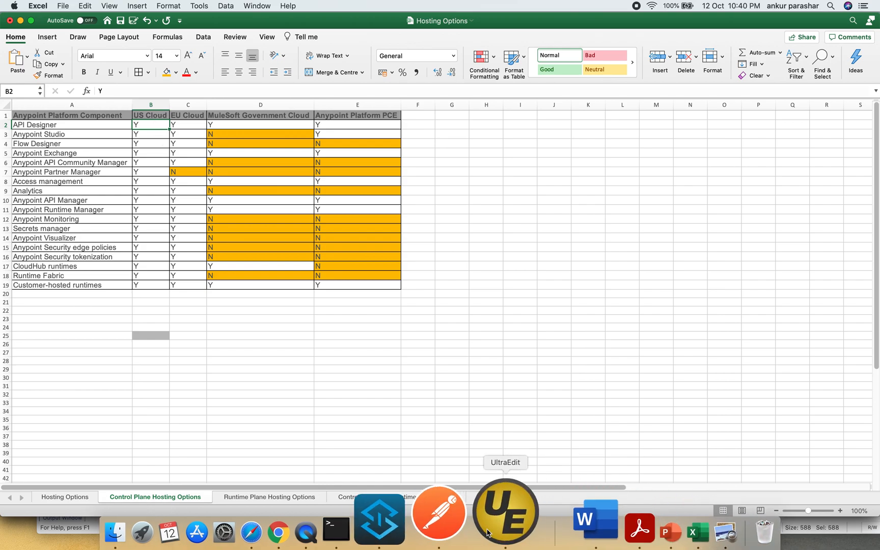
Bring Postman to the front, showing the 429 Too Many Requests greeting call
left_click(439, 516)
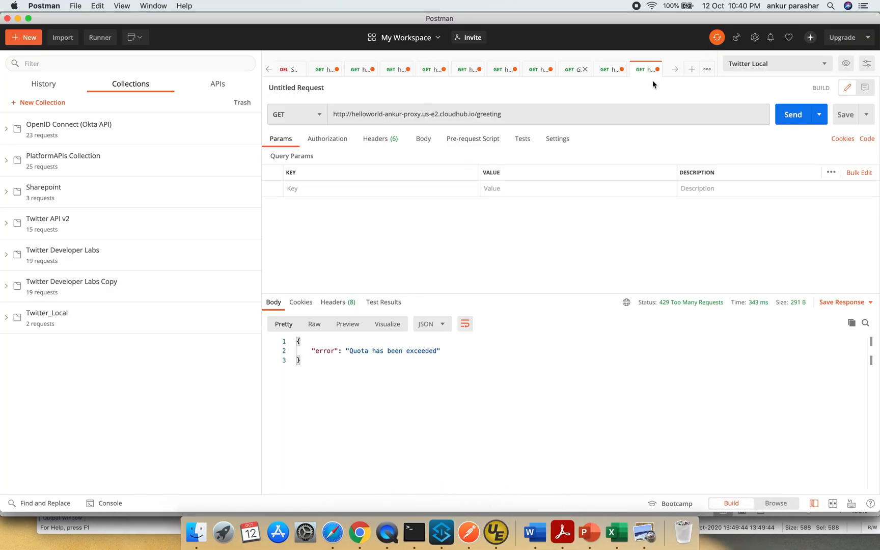
Review the earlier 200 OK 'Hello World..Buzzinga' greeting request, then return to Excel
left_click(607, 69)
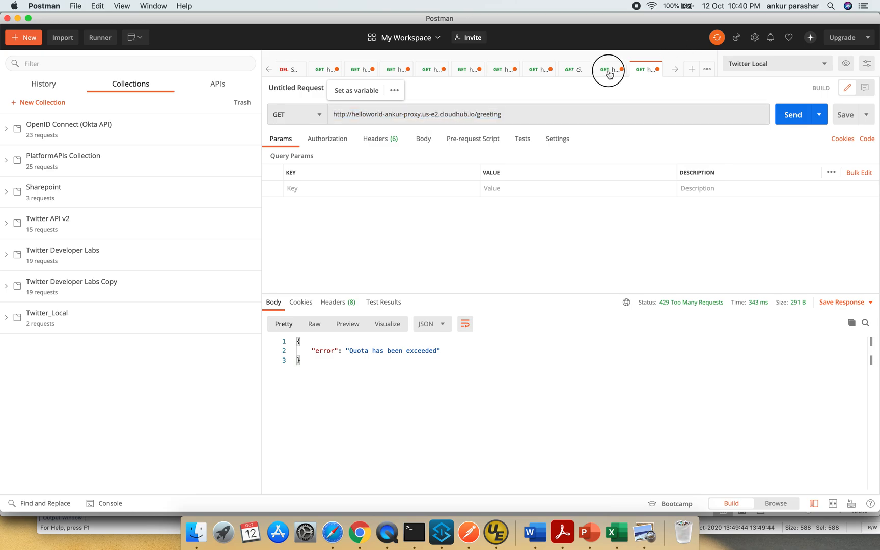
left_click(610, 69)
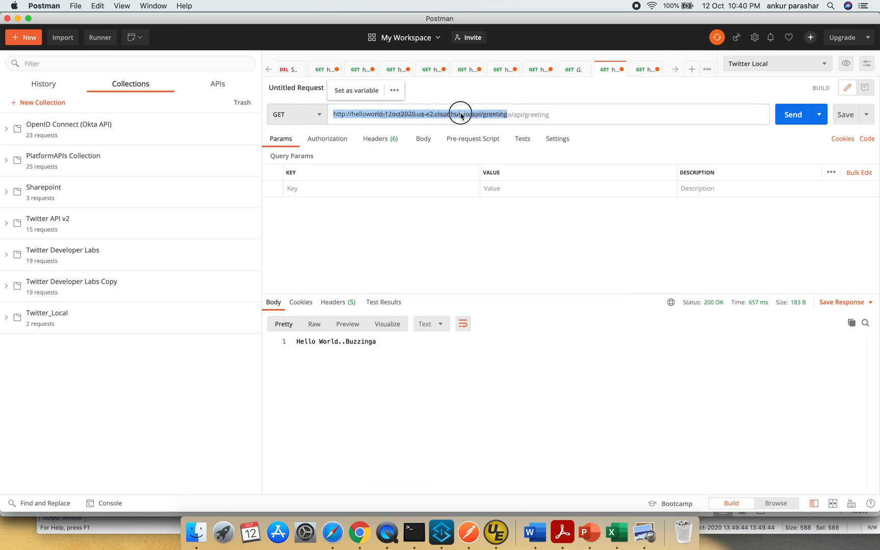
left_click(614, 532)
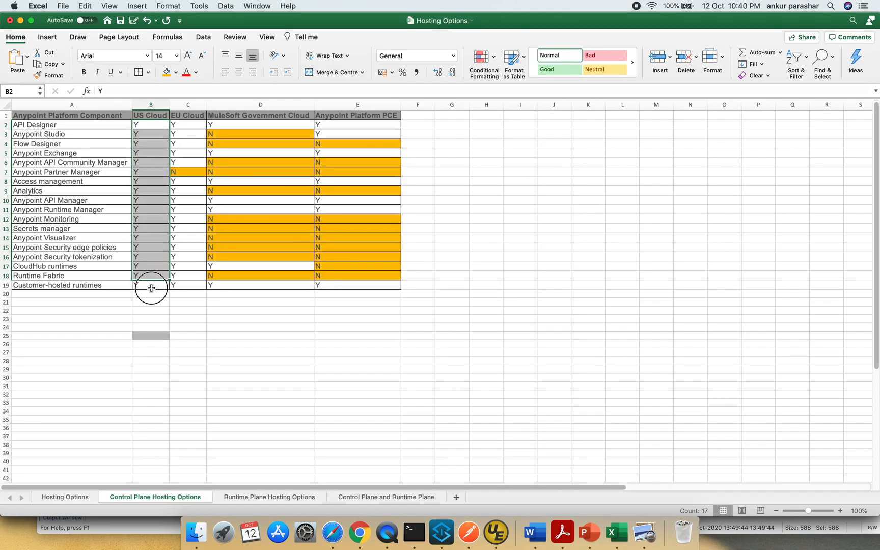
Walk through the control plane table's US and EU Cloud values, EU header and full table
left_click(150, 285)
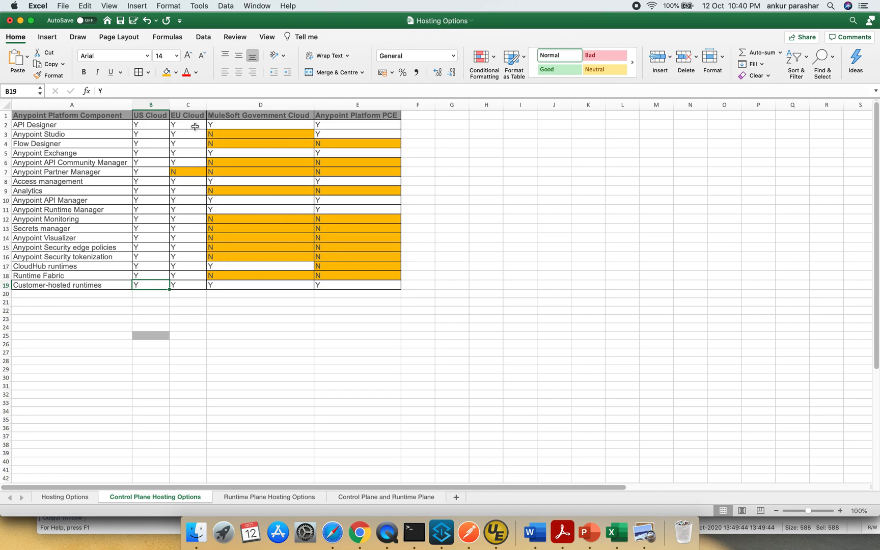
left_click(188, 124)
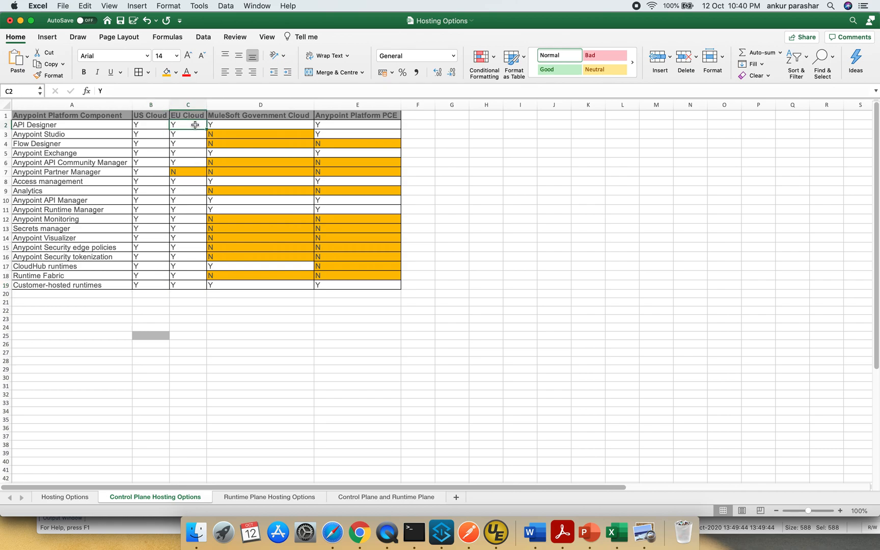
left_click(187, 172)
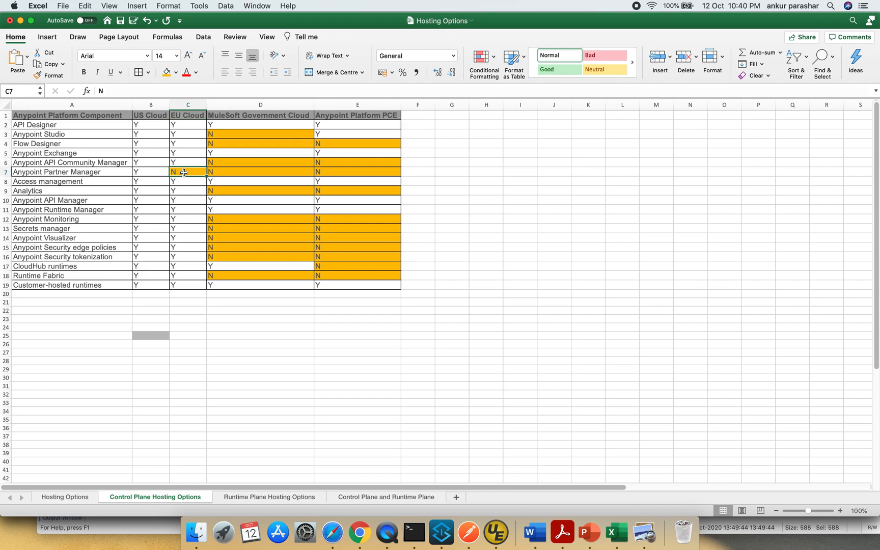
mouse_move(226, 172)
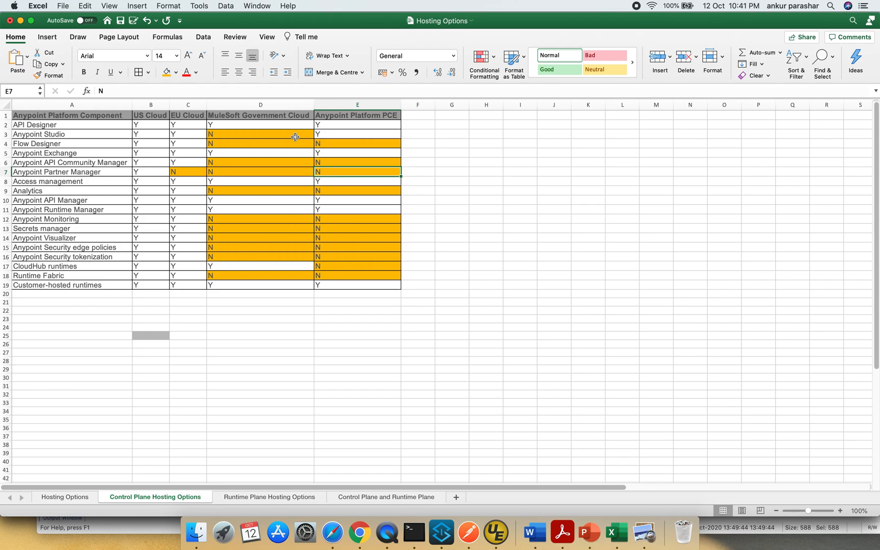
mouse_move(163, 122)
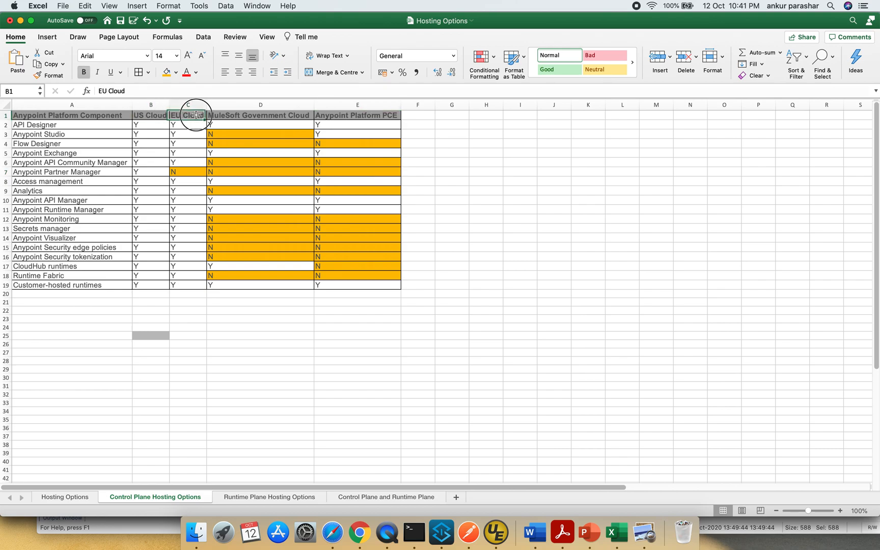
left_click(259, 115)
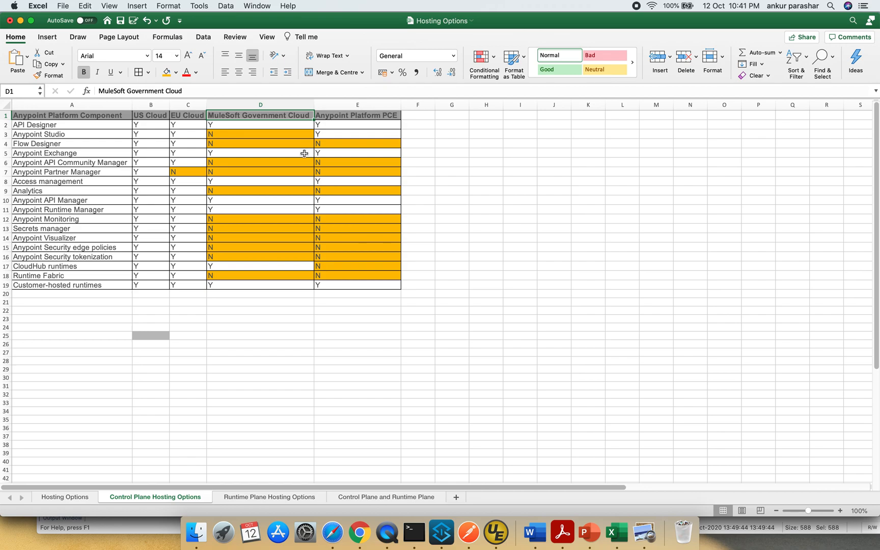
left_click(71, 115)
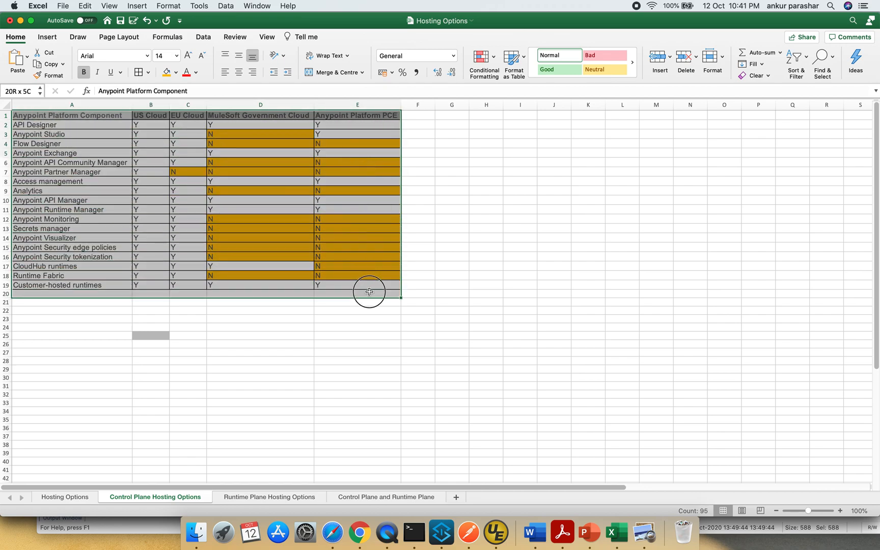
left_click(357, 310)
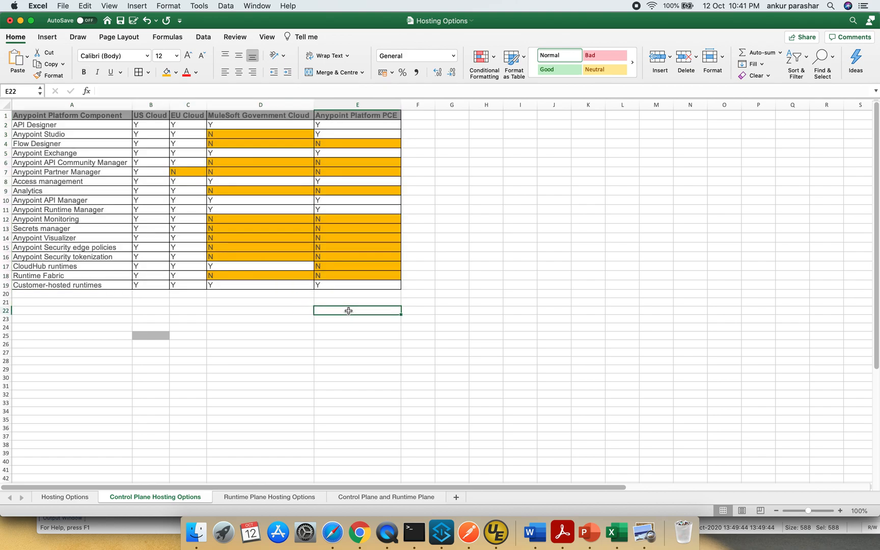
mouse_move(274, 496)
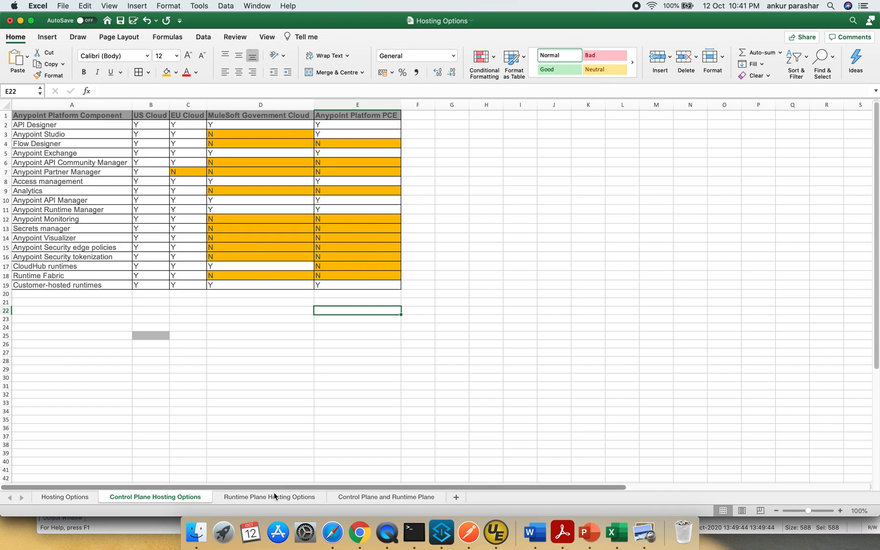
Review the Runtime Plane sheet's CloudHub values and the N entries under Runtime Fabric
left_click(268, 497)
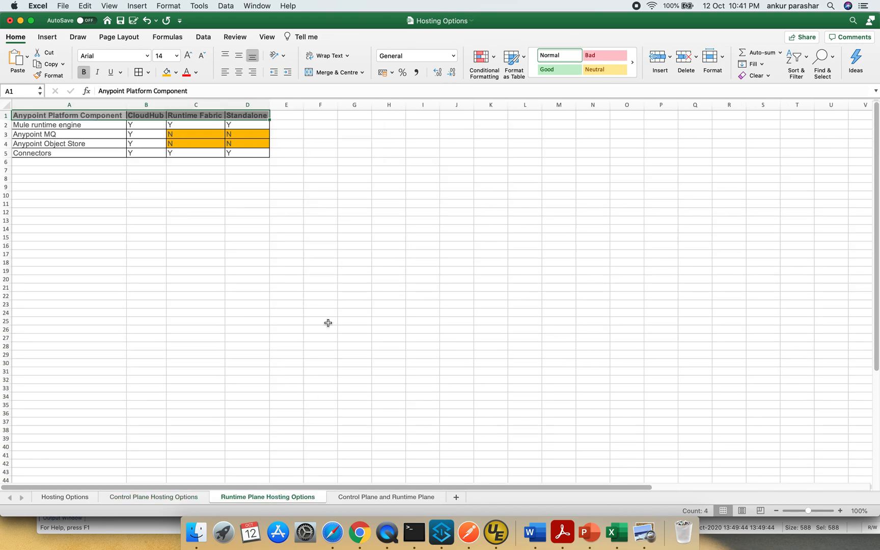
mouse_move(125, 229)
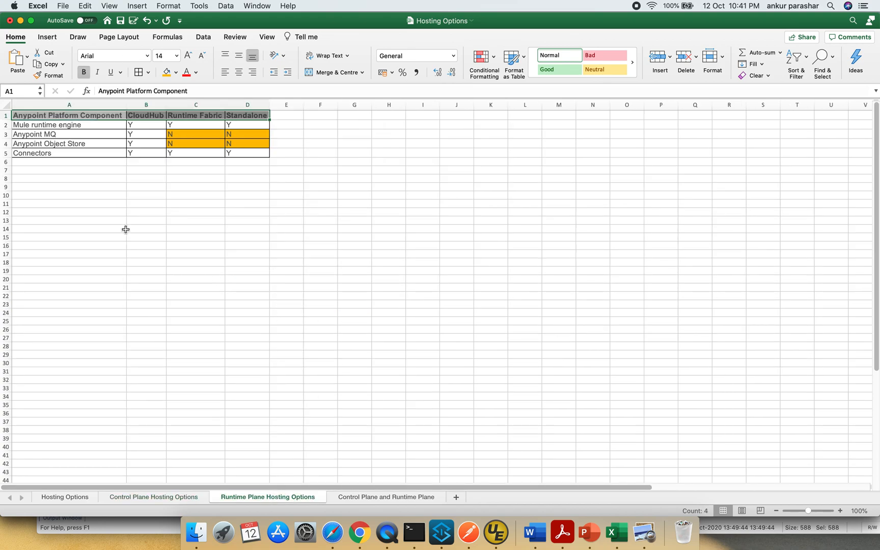
mouse_move(89, 133)
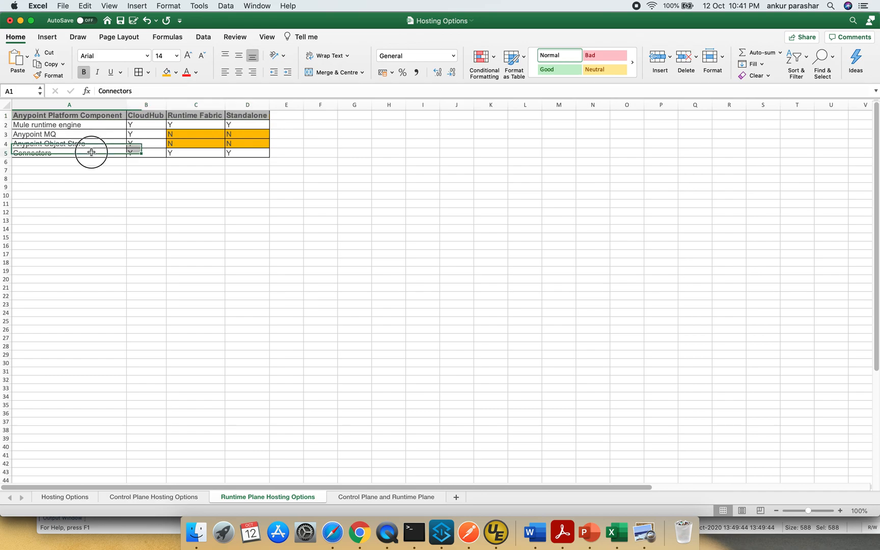
left_click_drag(146, 125, 145, 144)
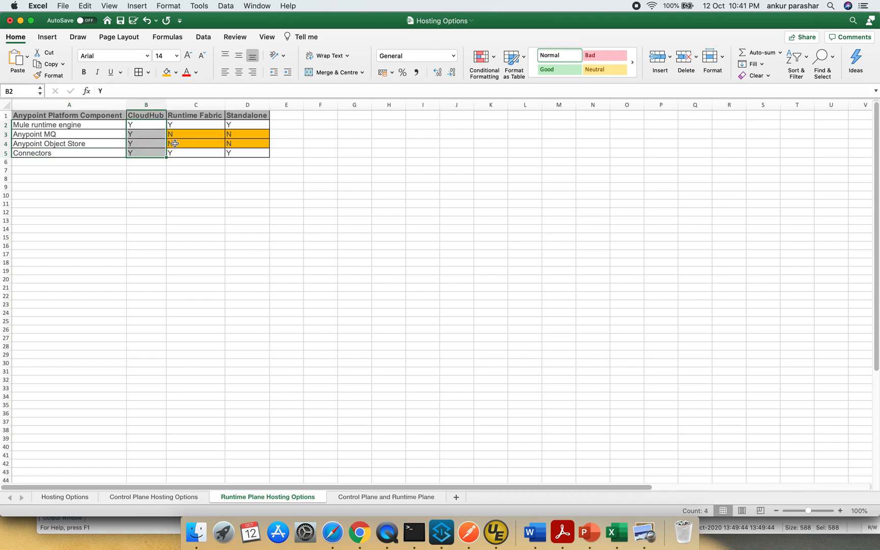
left_click_drag(195, 133, 196, 144)
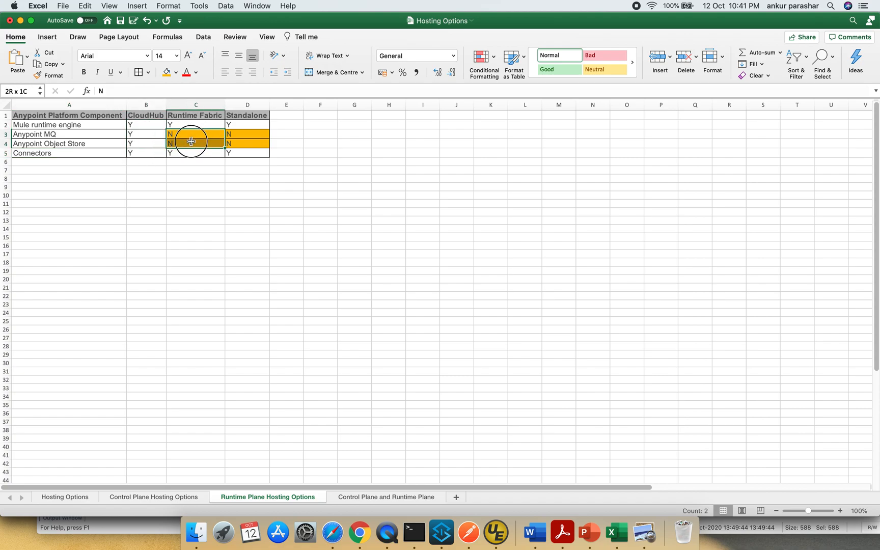
left_click(196, 143)
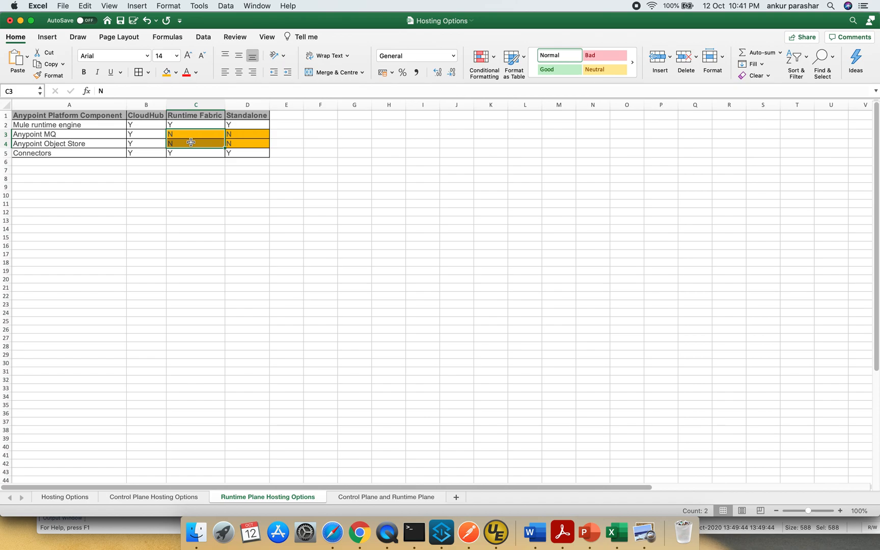
left_click(246, 187)
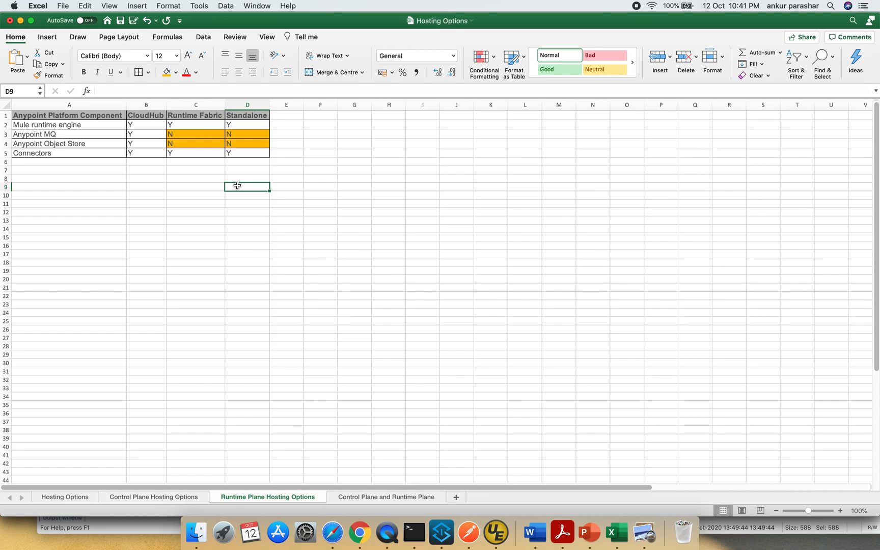
mouse_move(372, 407)
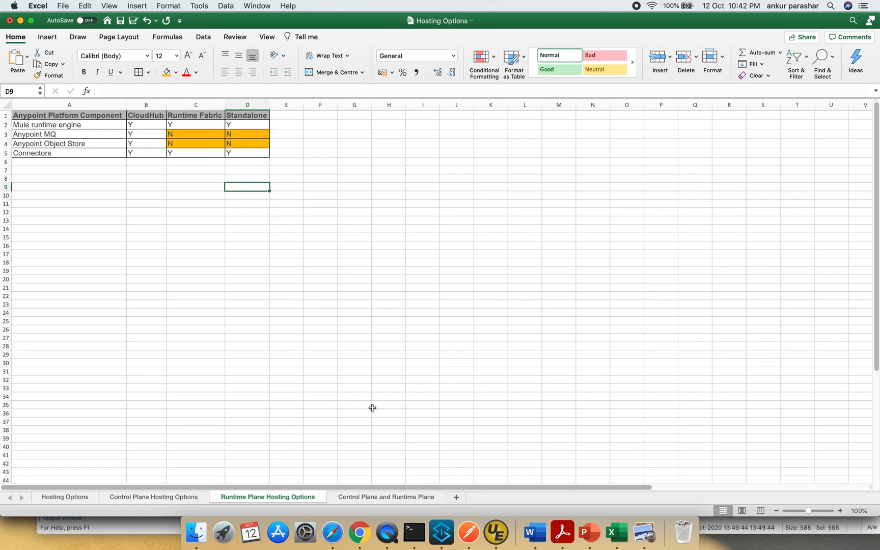
Review the Control Plane and Runtime Plane sheet's EU and Government Cloud values, noting Runtime Fabric
left_click(384, 497)
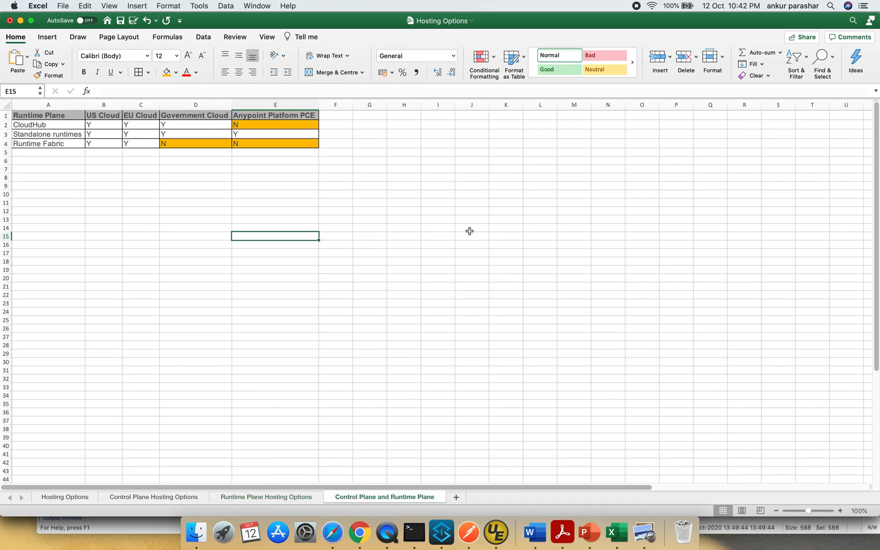
mouse_move(166, 163)
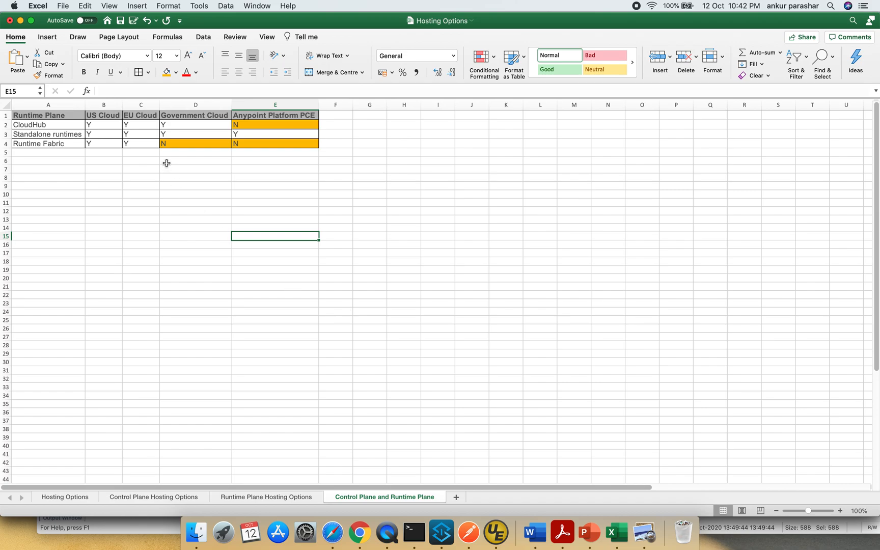
left_click_drag(103, 124, 103, 134)
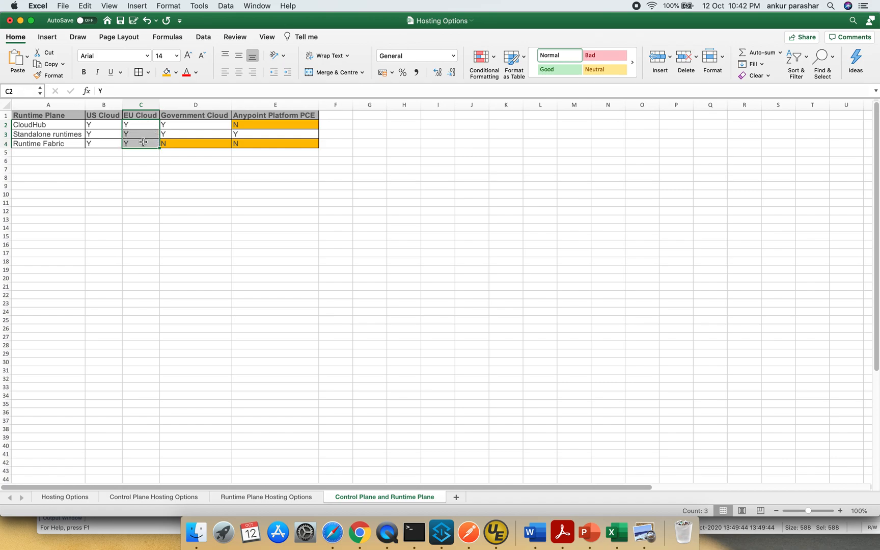
left_click(196, 115)
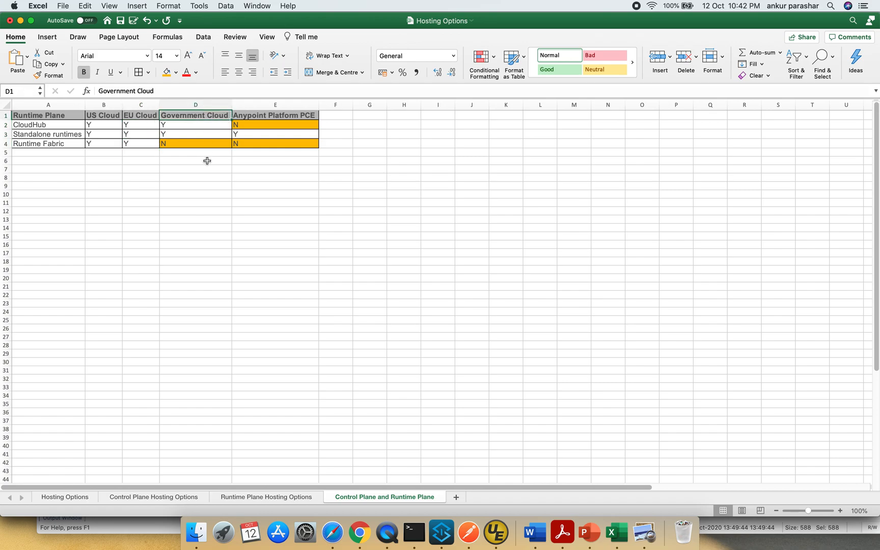
left_click(195, 144)
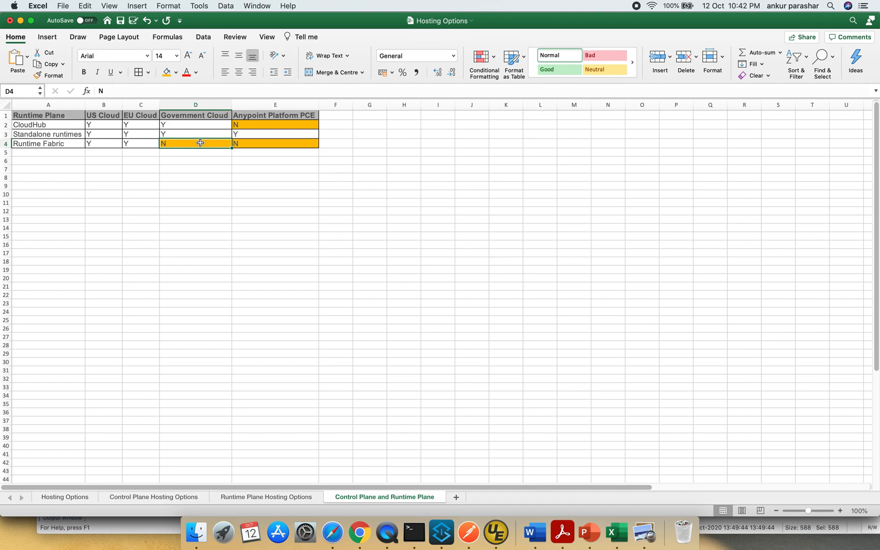
mouse_move(299, 118)
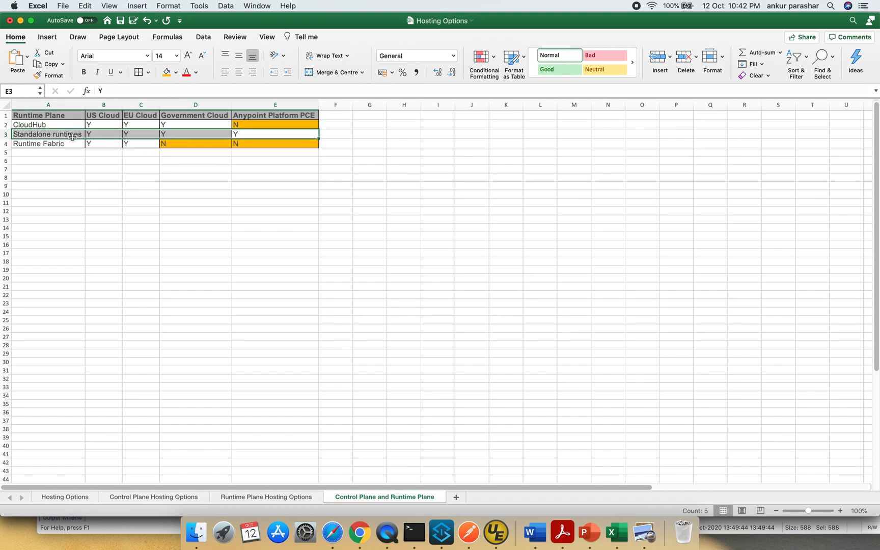
left_click(274, 167)
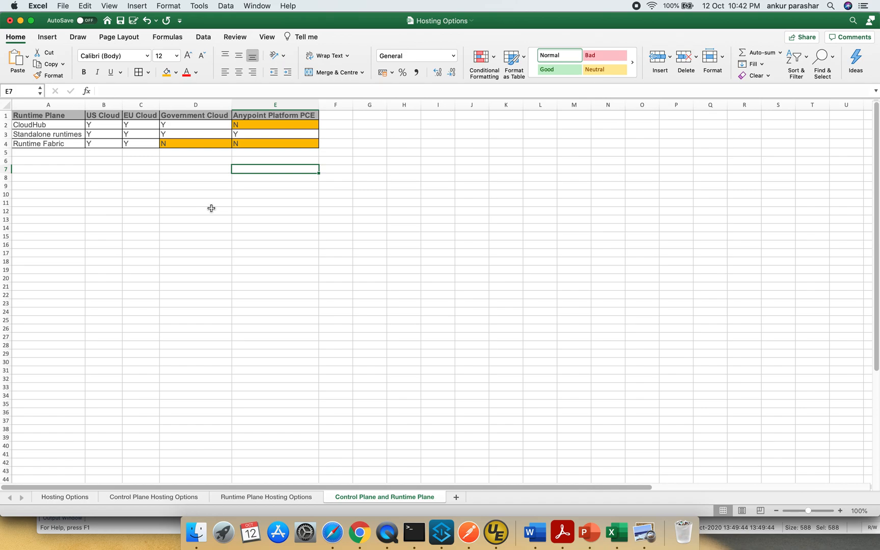
mouse_move(283, 150)
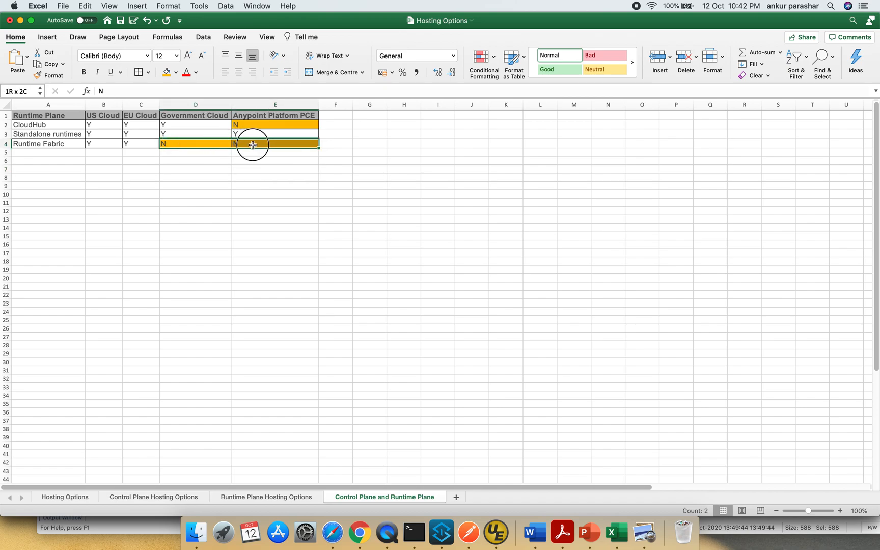
left_click(194, 143)
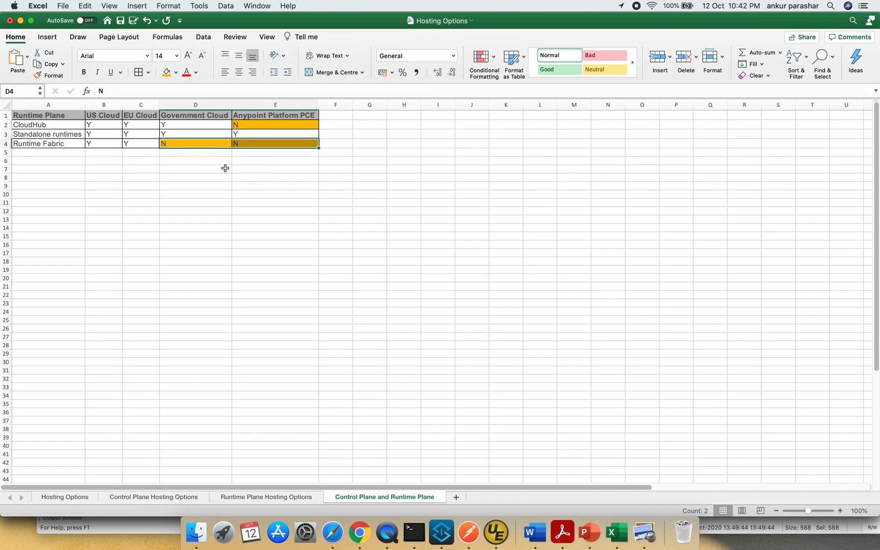
mouse_move(196, 358)
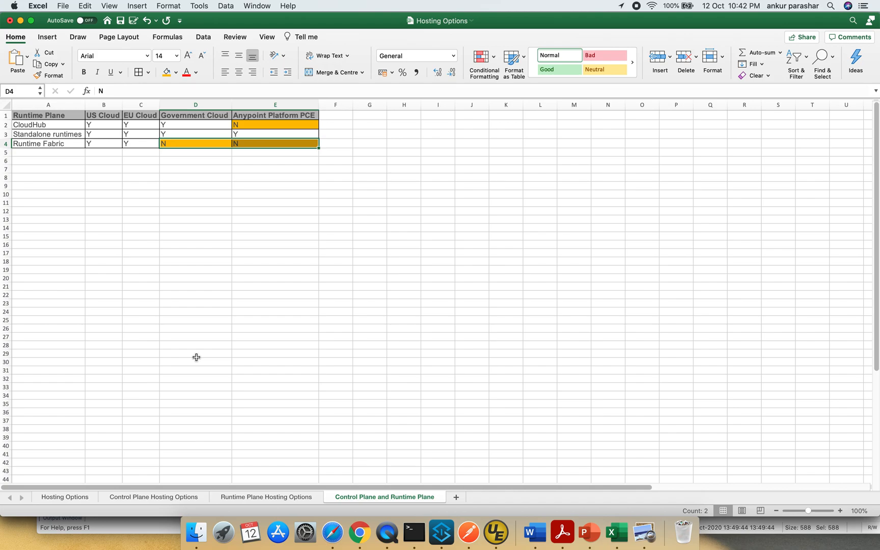
mouse_move(66, 503)
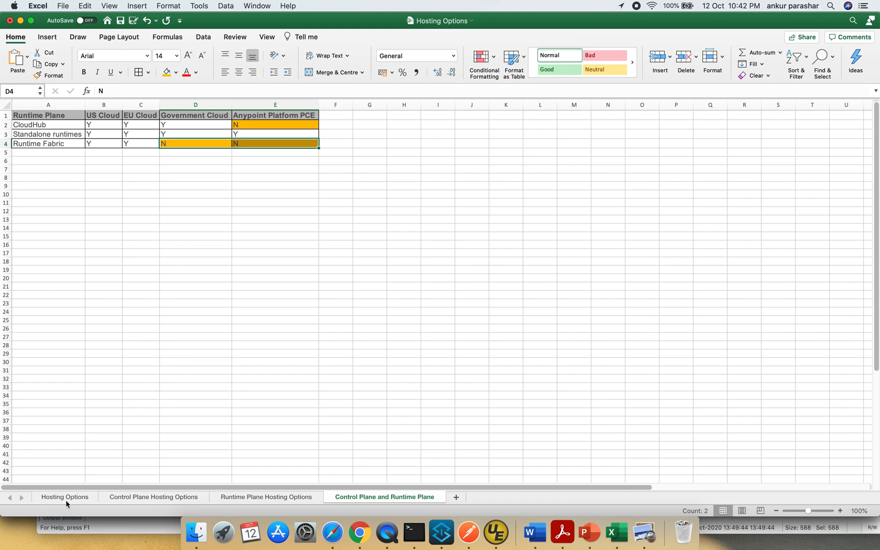
Return to the Hosting Options sheet with the diagram and definitions
left_click(64, 496)
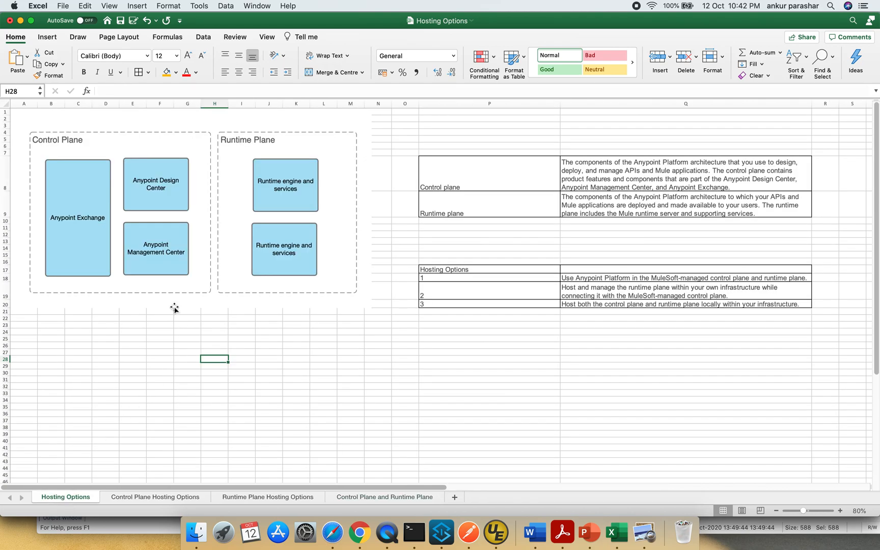